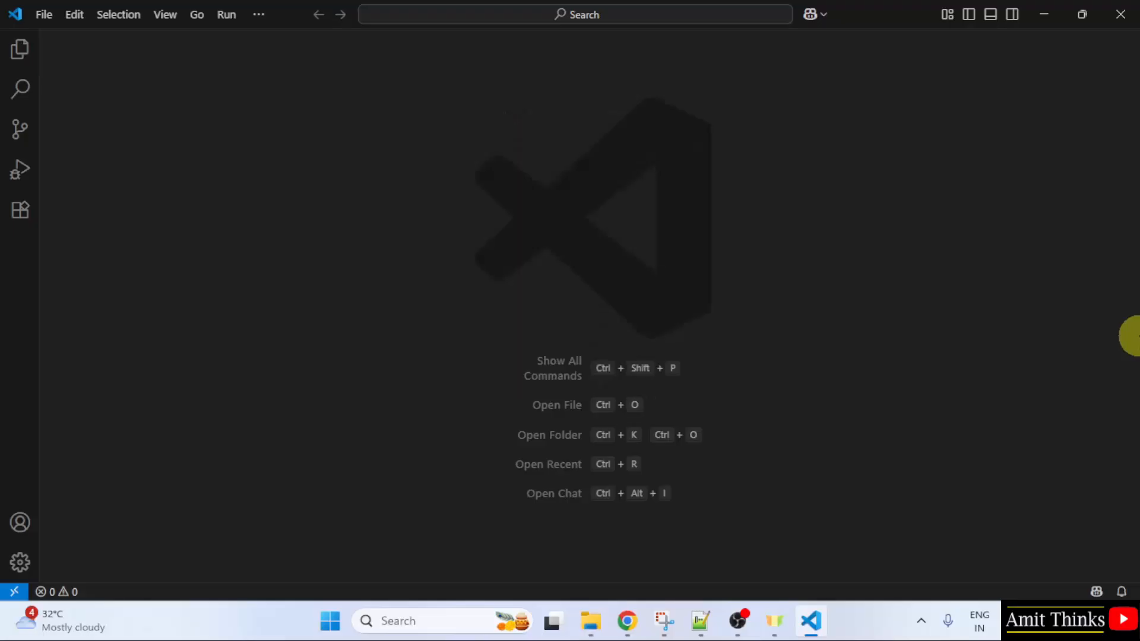
# - Create a new AmitExcel folder on the Desktop and open it as the workspace
pyautogui.click(20, 49)
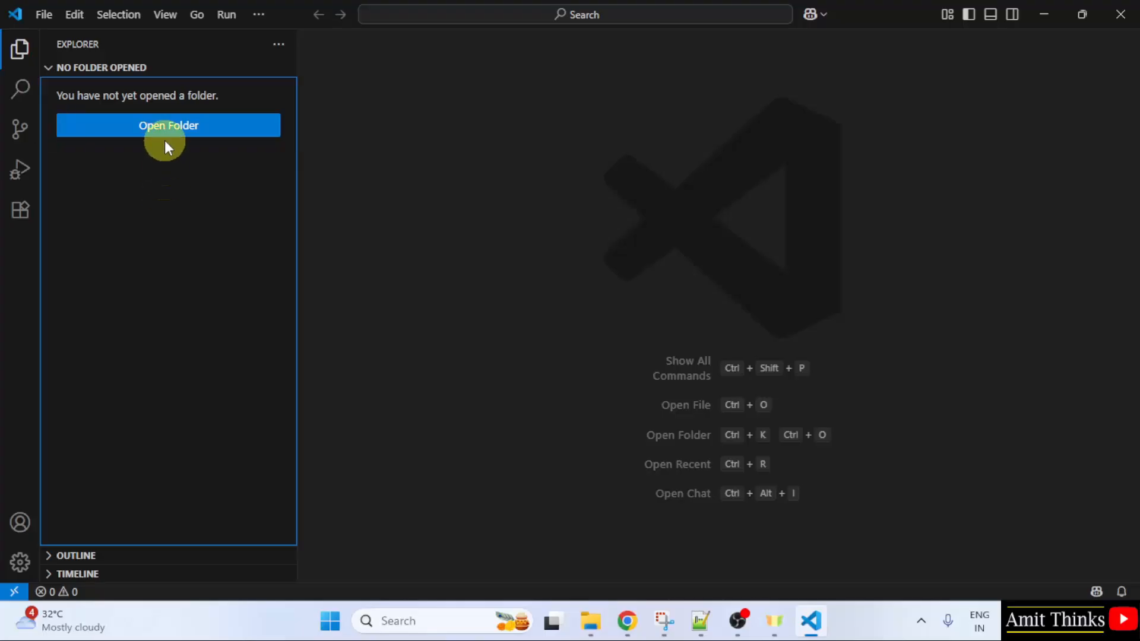
pyautogui.click(167, 124)
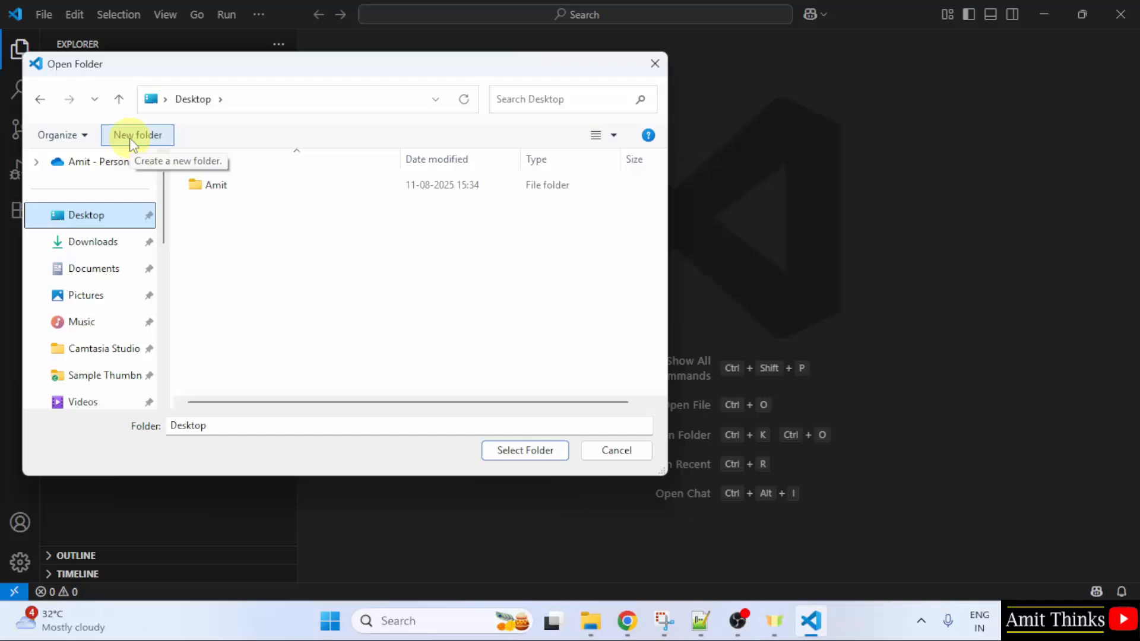
pyautogui.click(138, 135)
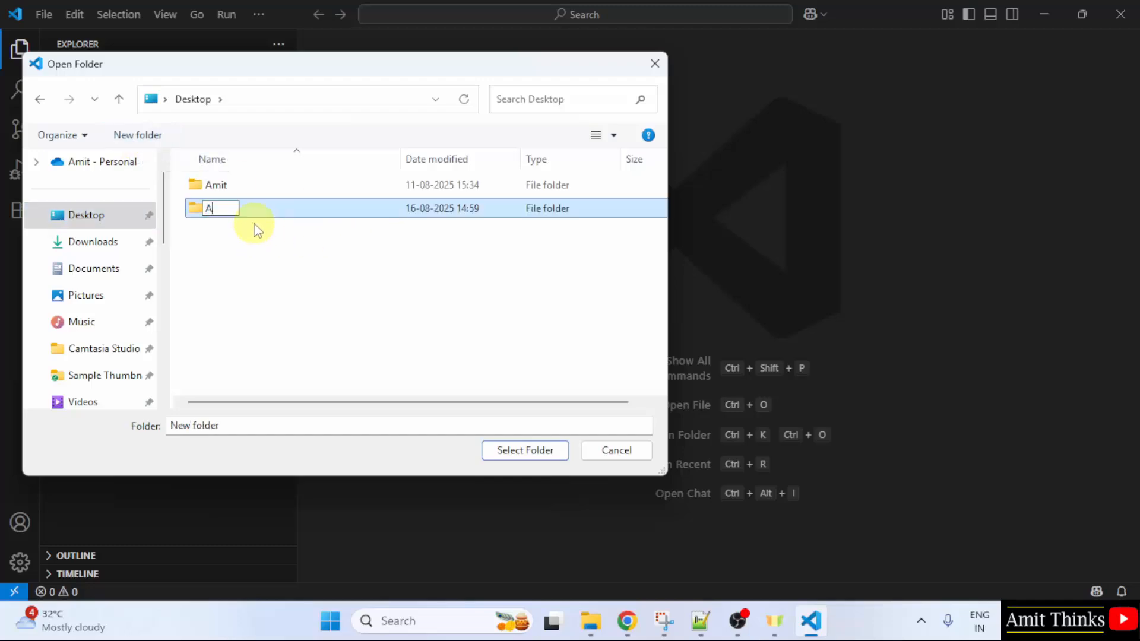
pyautogui.write('mitExcel')
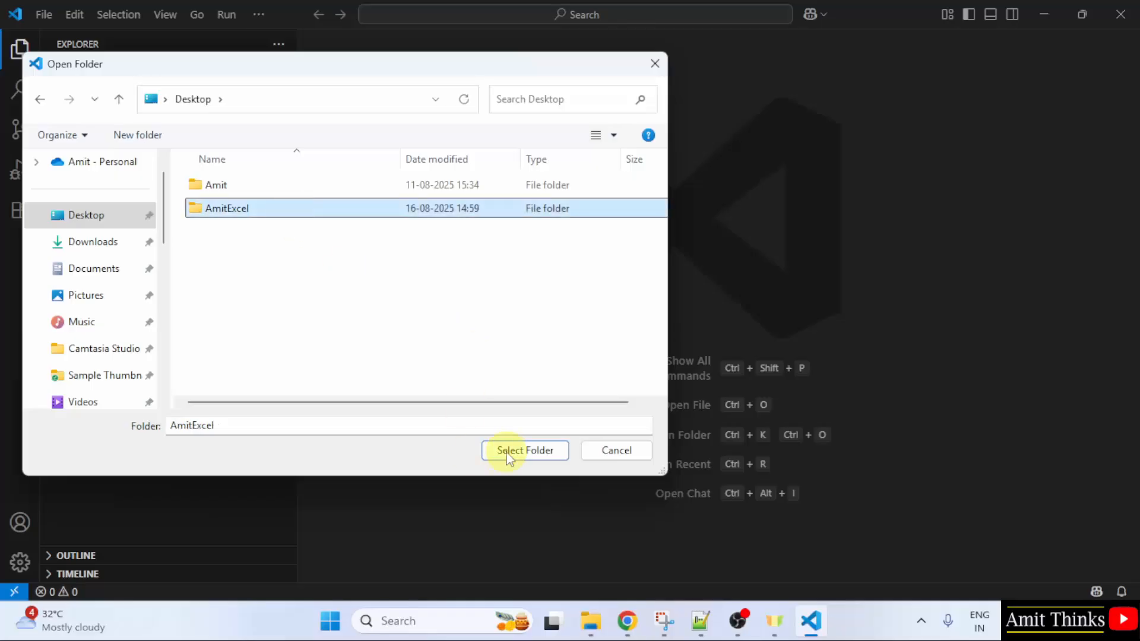
pyautogui.click(523, 450)
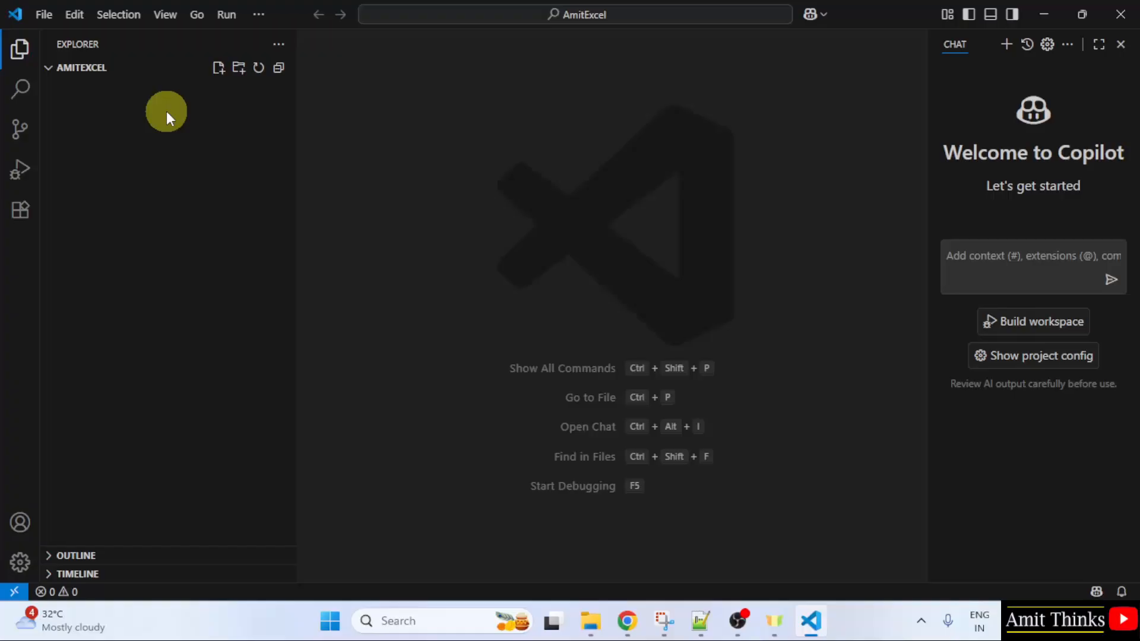
pyautogui.moveTo(186, 138)
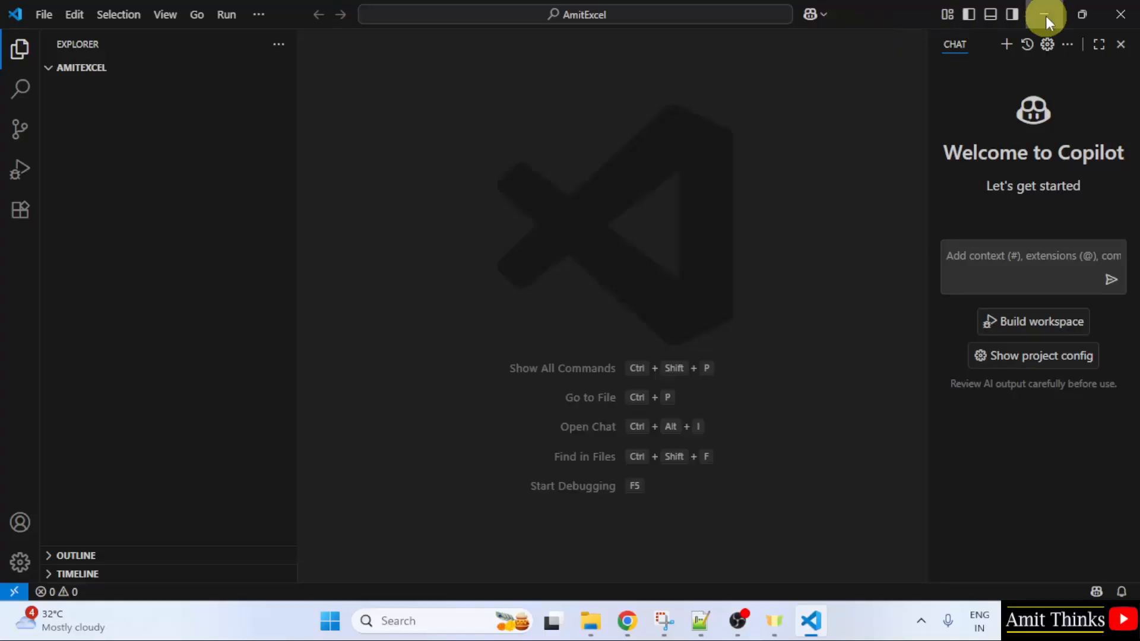
# - Open the AmitExcel folder on the desktop and view Amit.xlsx's student marks table
pyautogui.click(1045, 14)
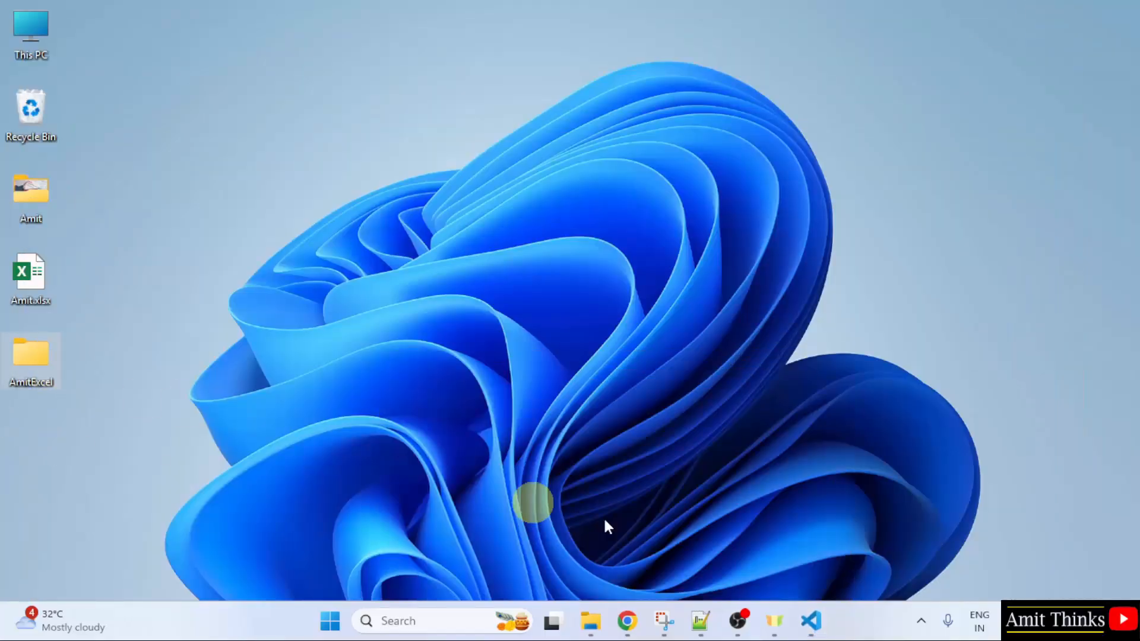
pyautogui.click(809, 621)
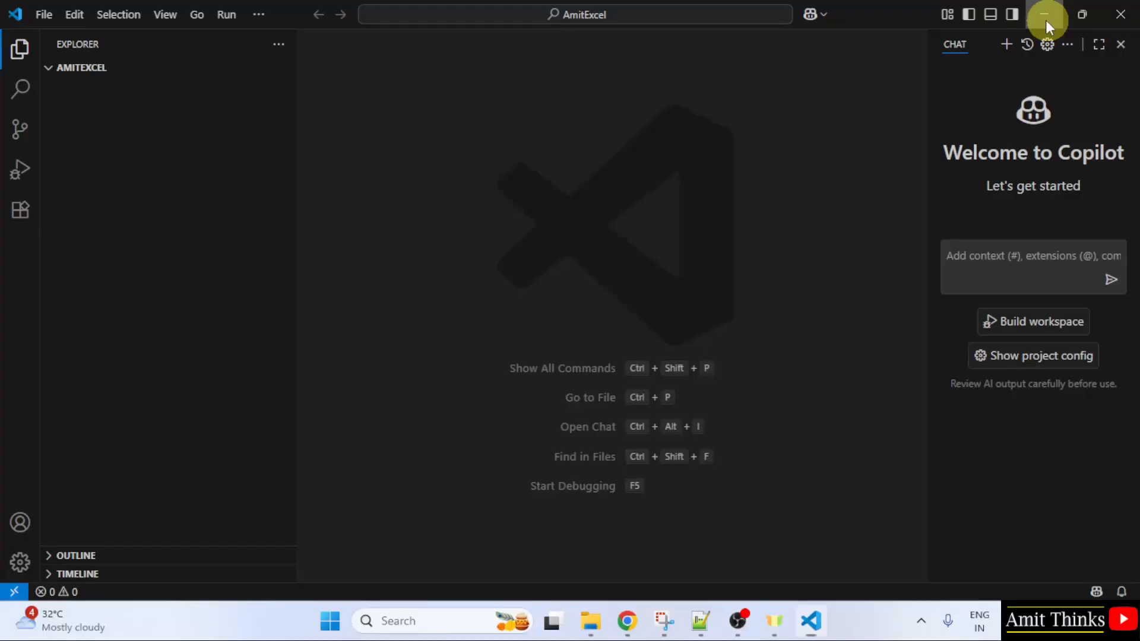
pyautogui.click(1048, 15)
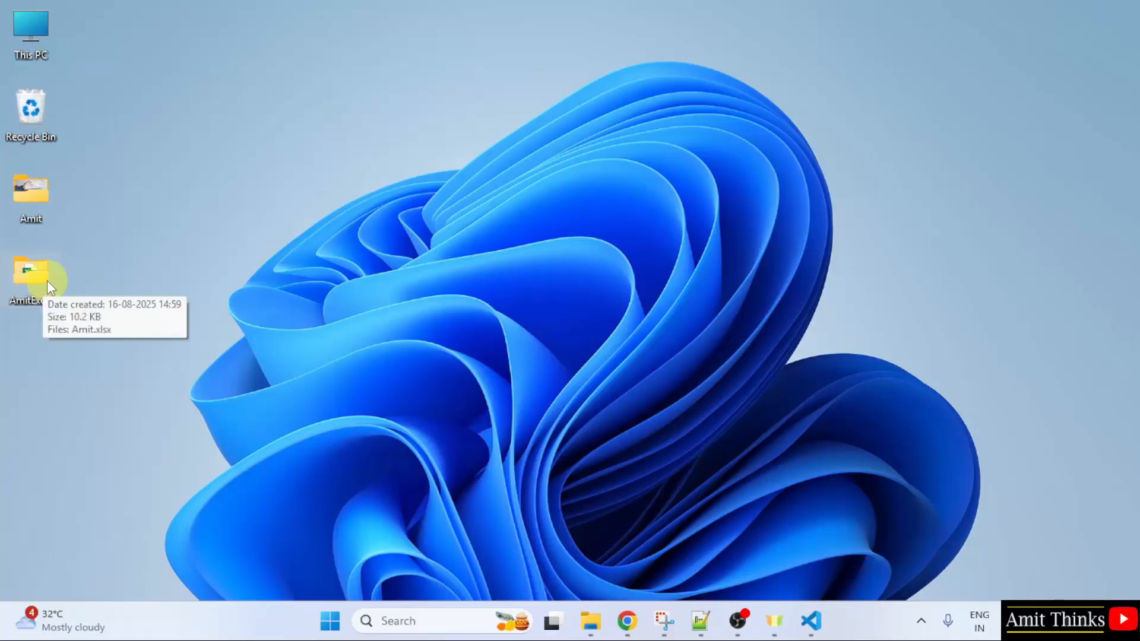
pyautogui.doubleClick(31, 281)
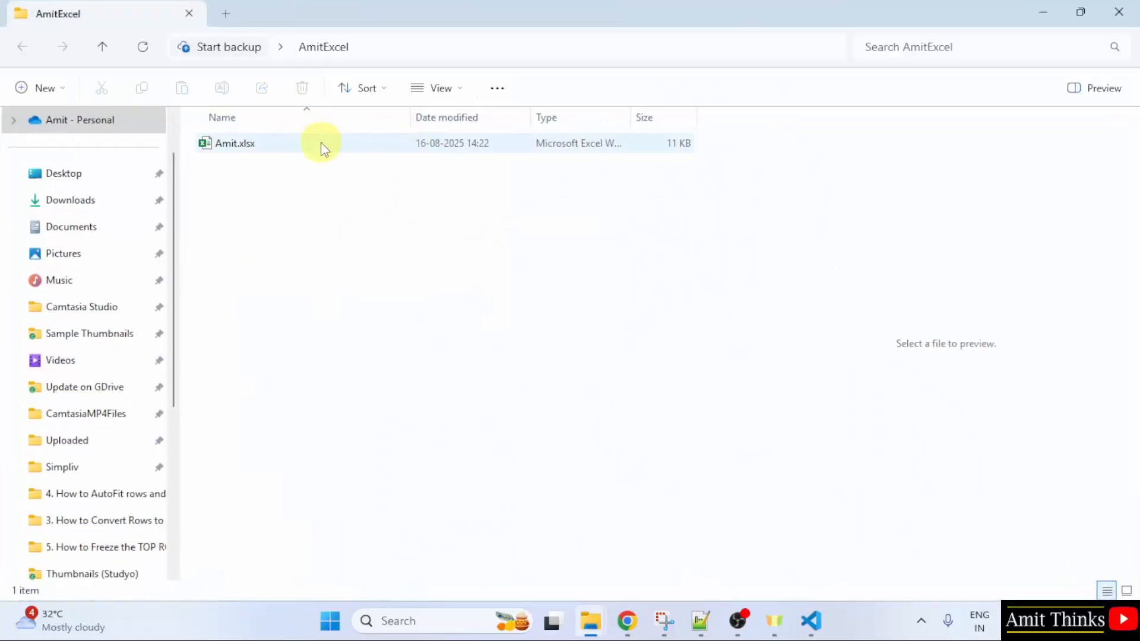
pyautogui.doubleClick(234, 144)
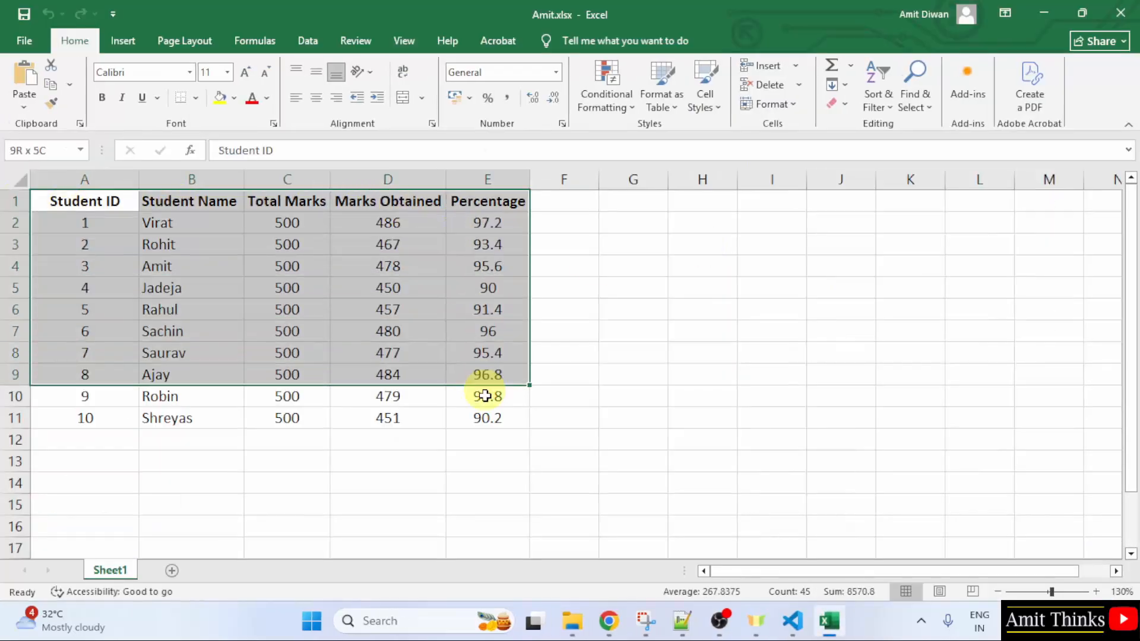
pyautogui.click(191, 244)
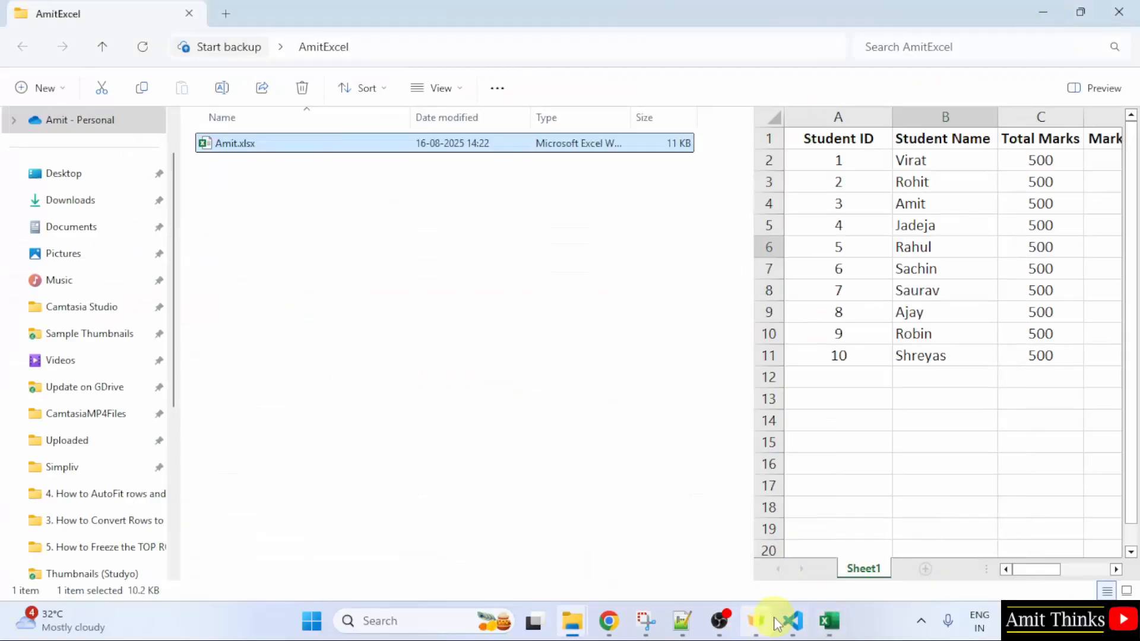
# - Run pip install pandas openpyxl in a new terminal in the project folder
pyautogui.click(792, 621)
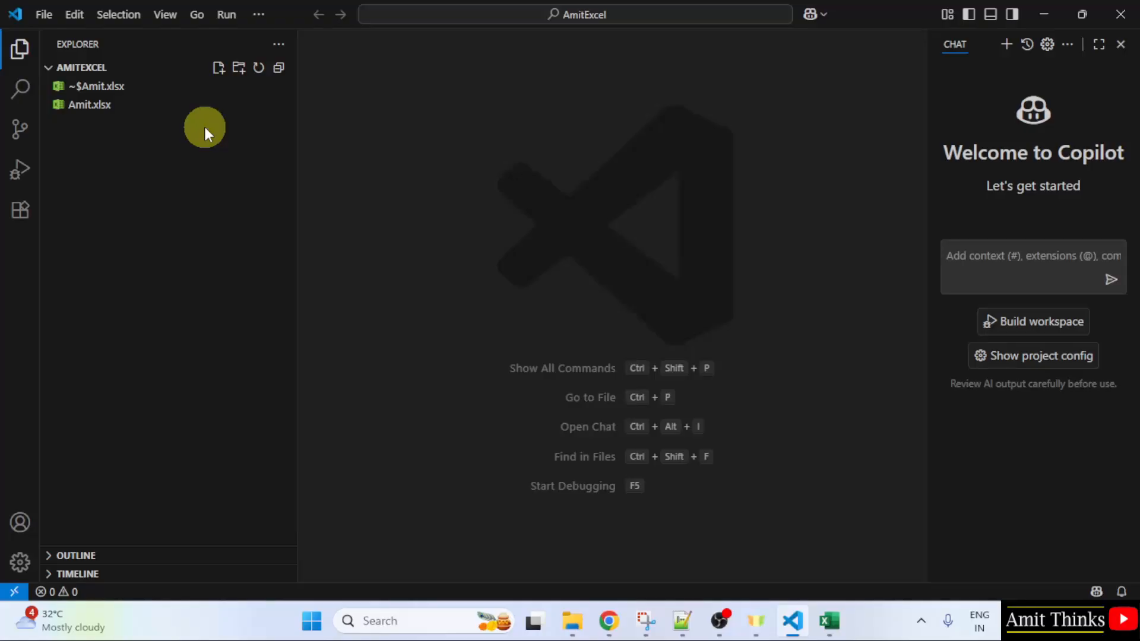
pyautogui.click(258, 15)
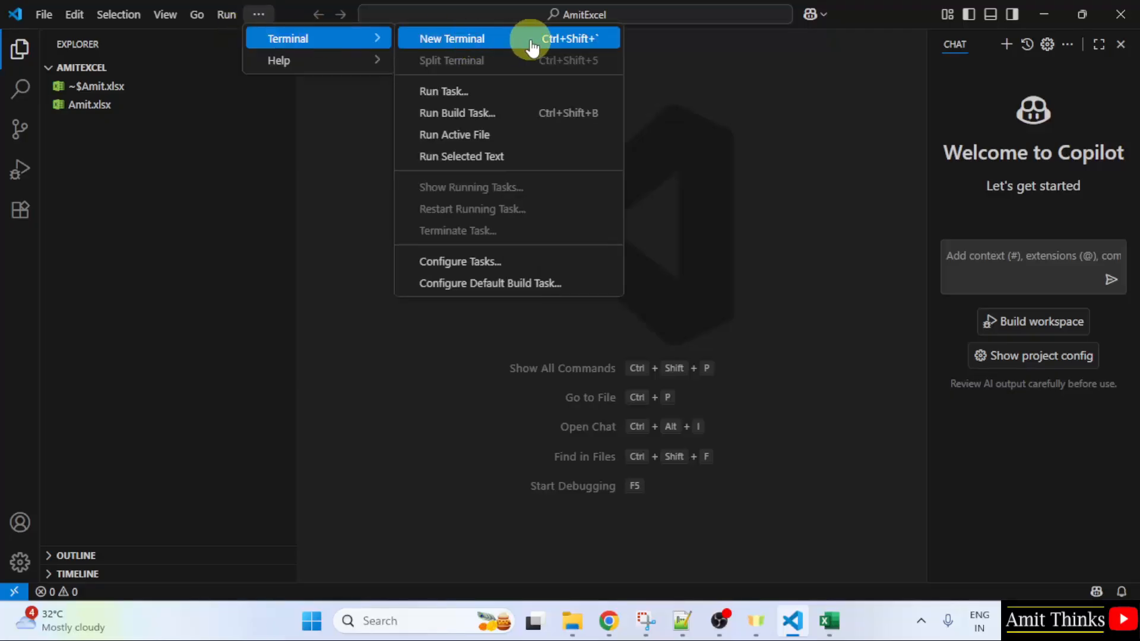
pyautogui.click(451, 38)
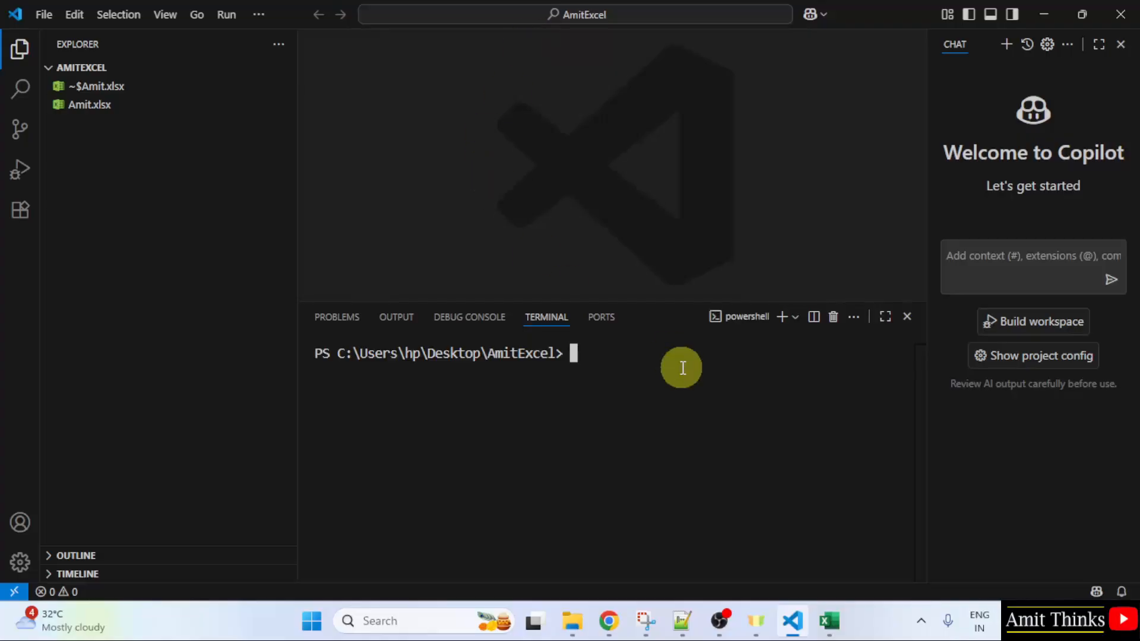
pyautogui.write('pip insta')
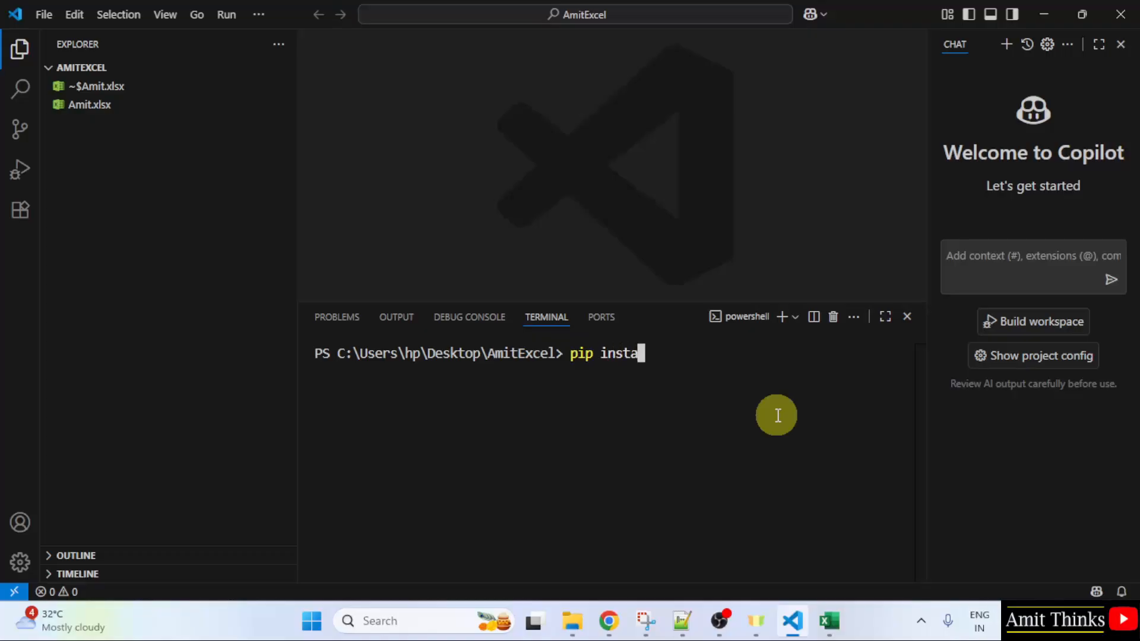
pyautogui.write('ll')
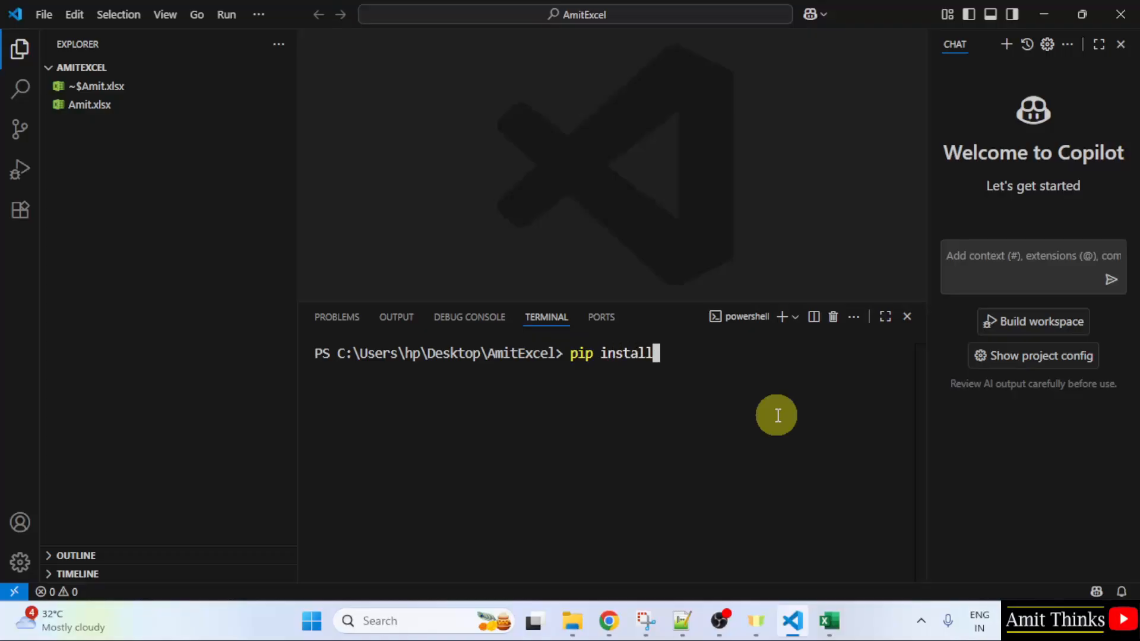
pyautogui.write('p')
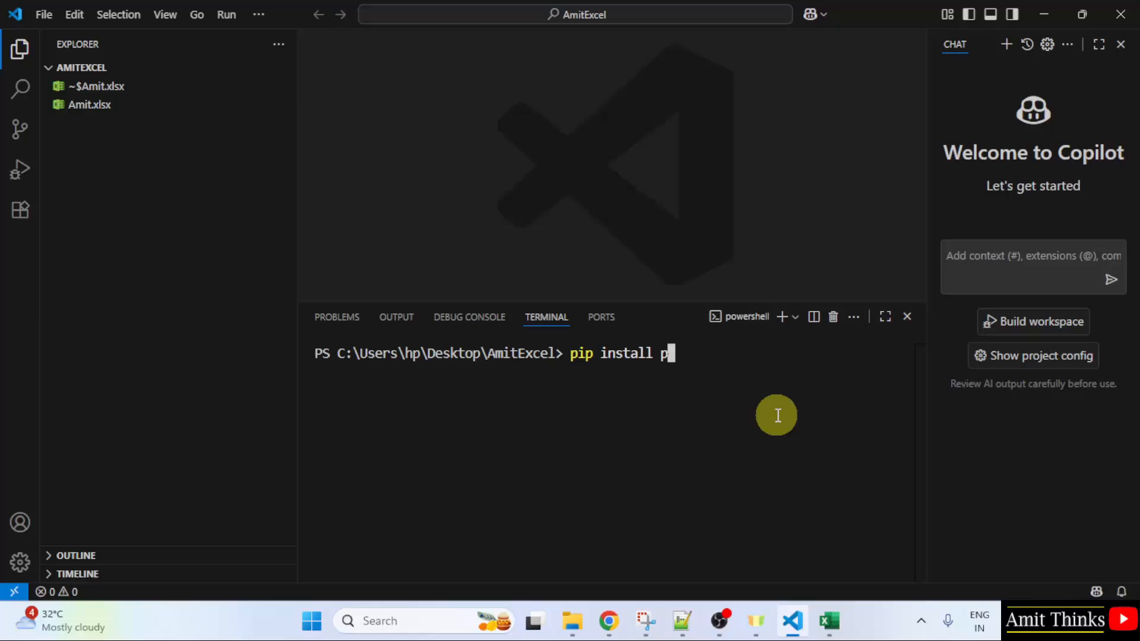
pyautogui.write('andas openpyxl')
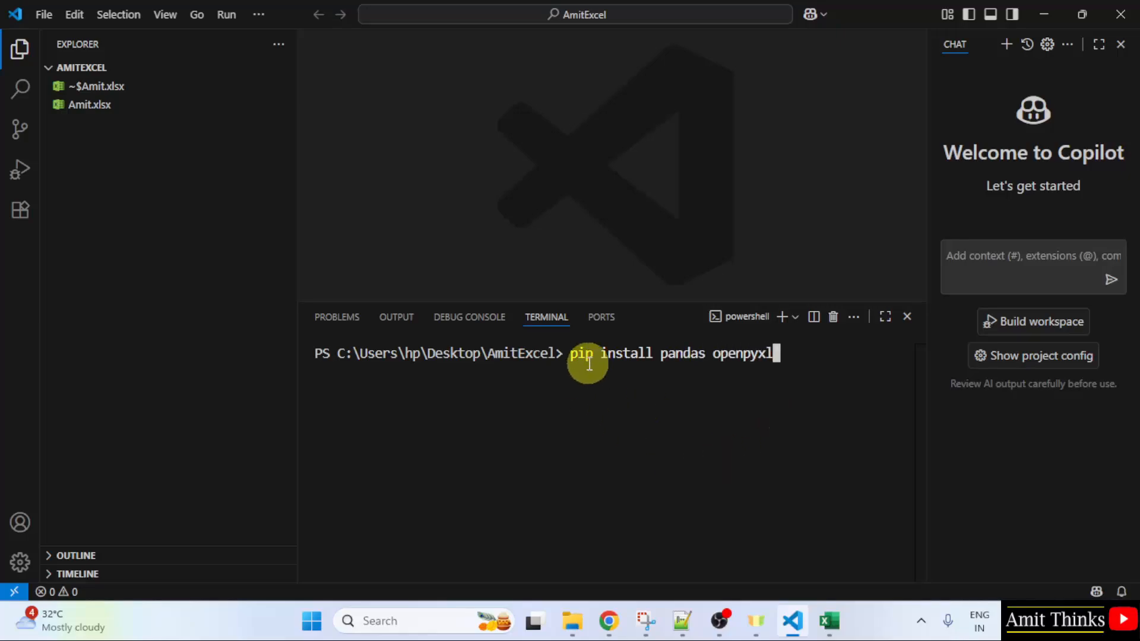
pyautogui.moveTo(635, 399)
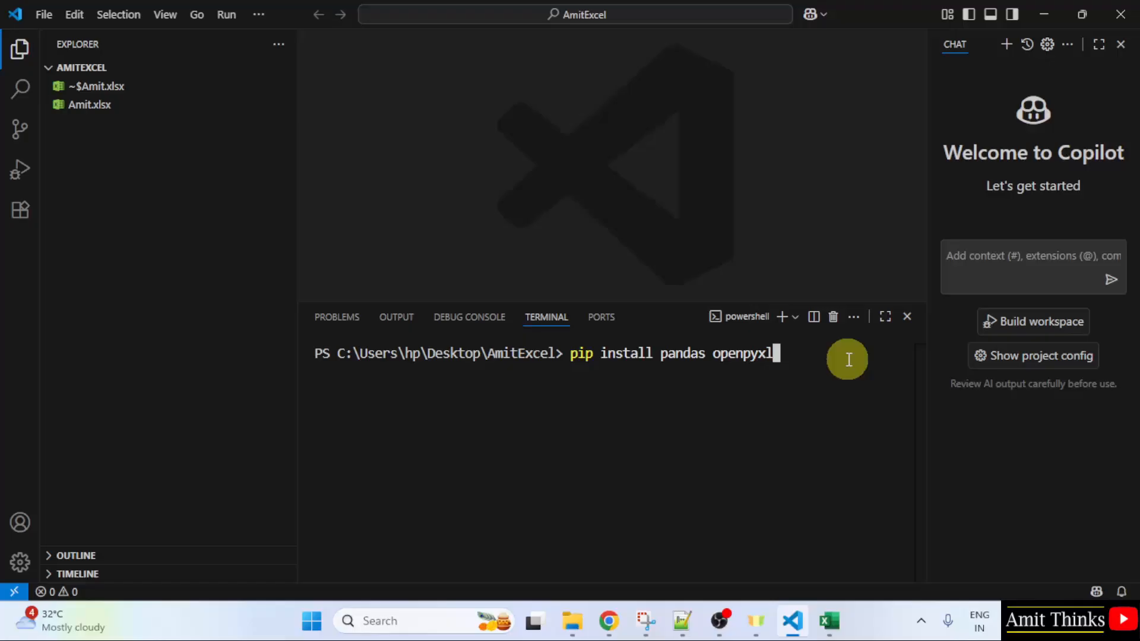
pyautogui.moveTo(866, 363)
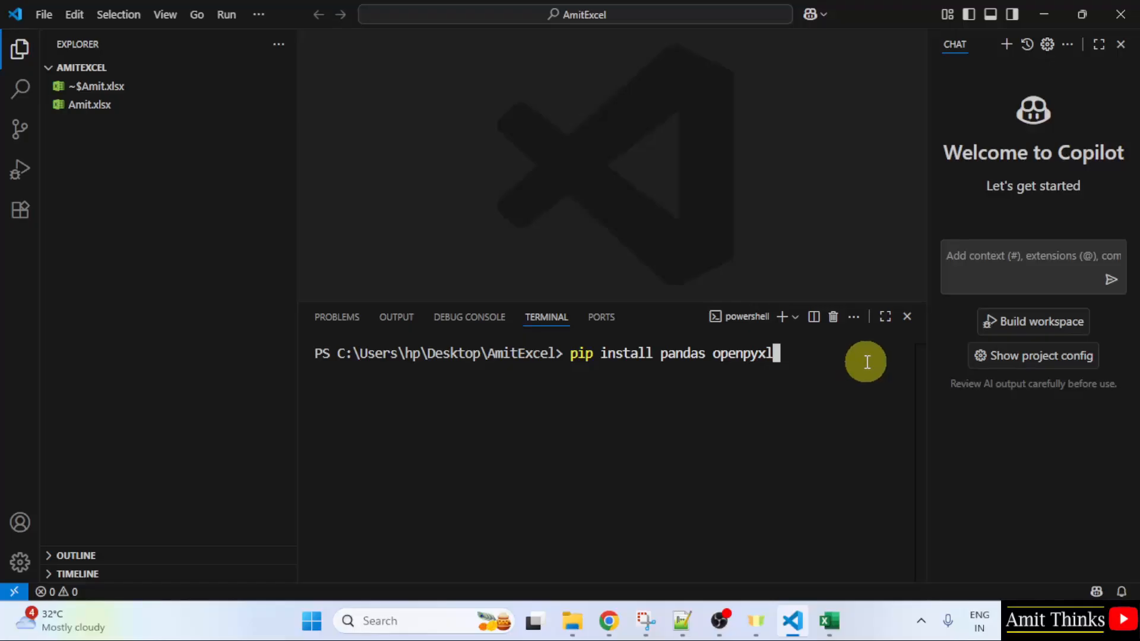
pyautogui.press('enter')
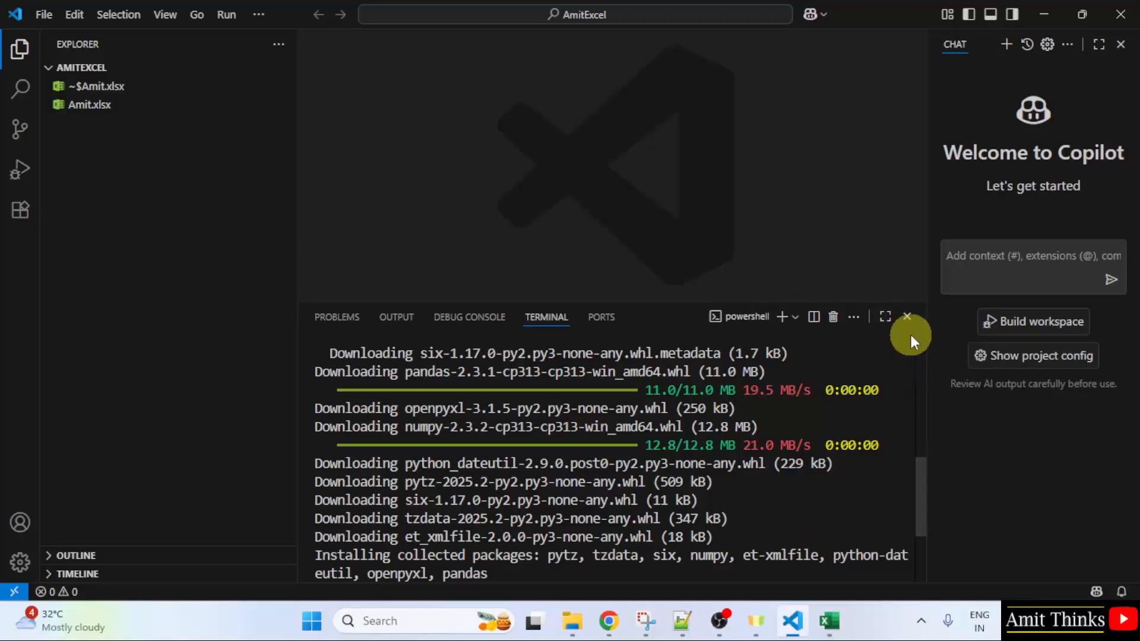
# - Create Demo.py in the project folder with an import pandas line
pyautogui.click(907, 316)
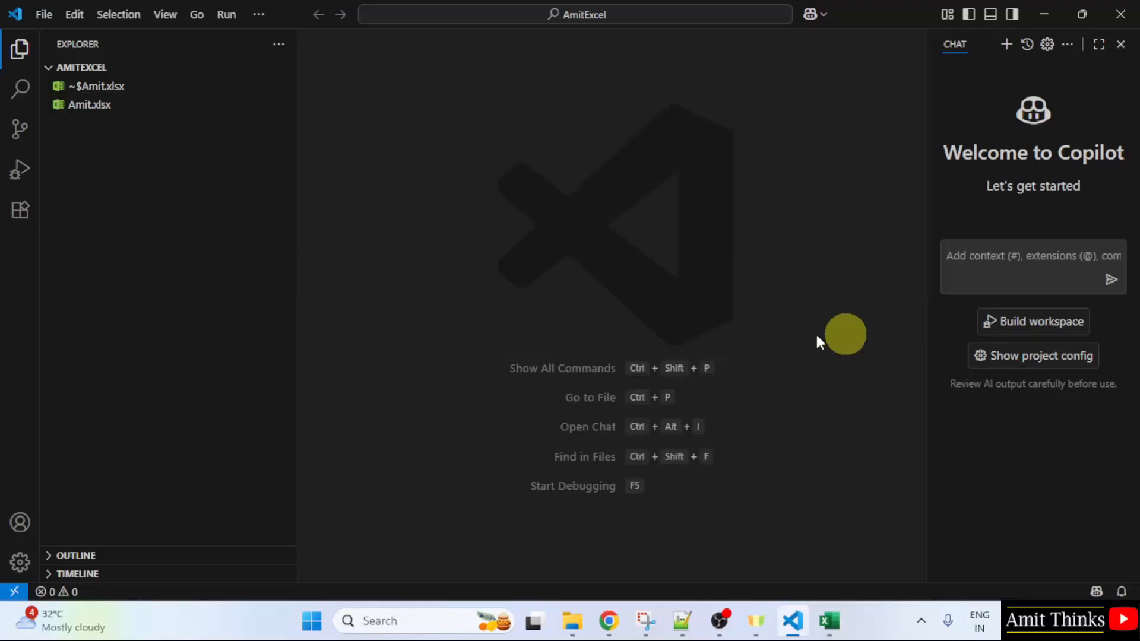
pyautogui.rightClick(102, 137)
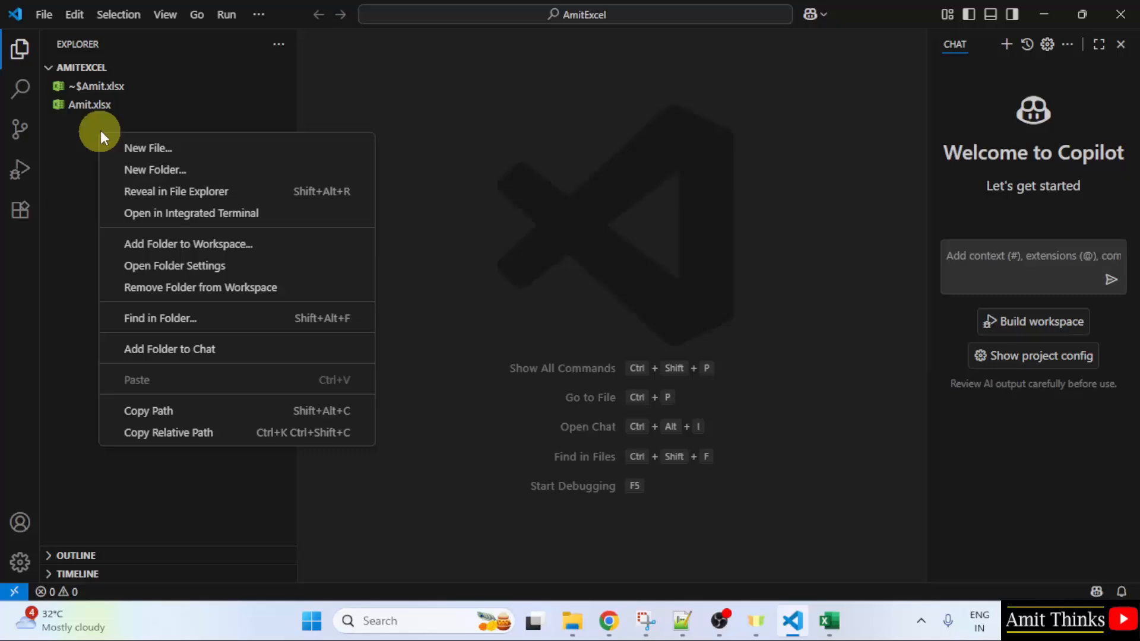
pyautogui.click(147, 147)
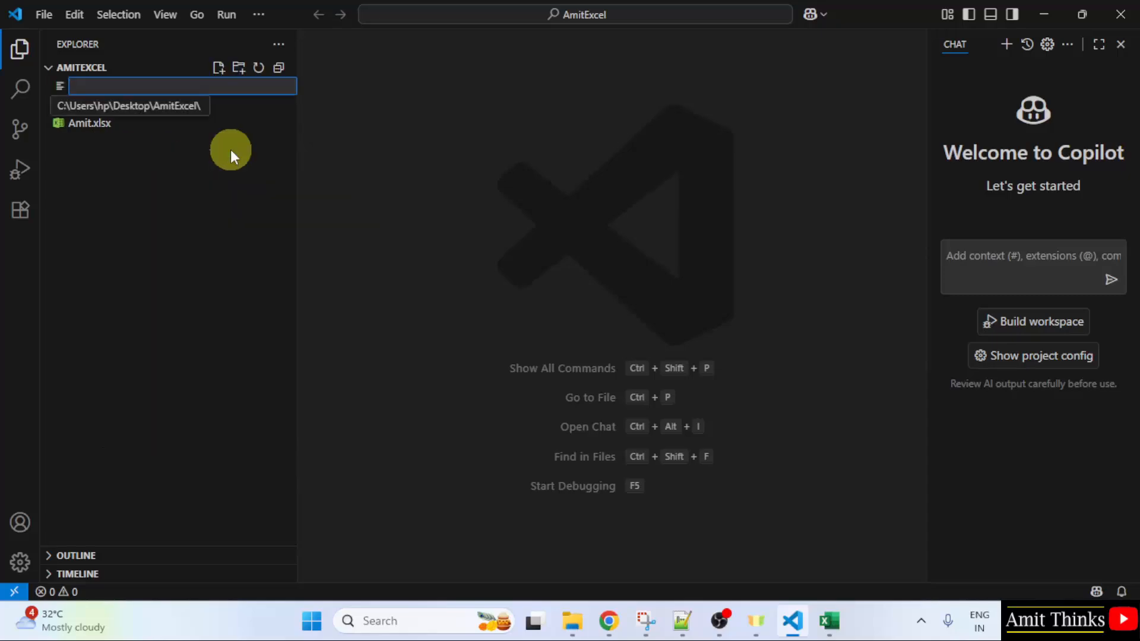
pyautogui.write('De')
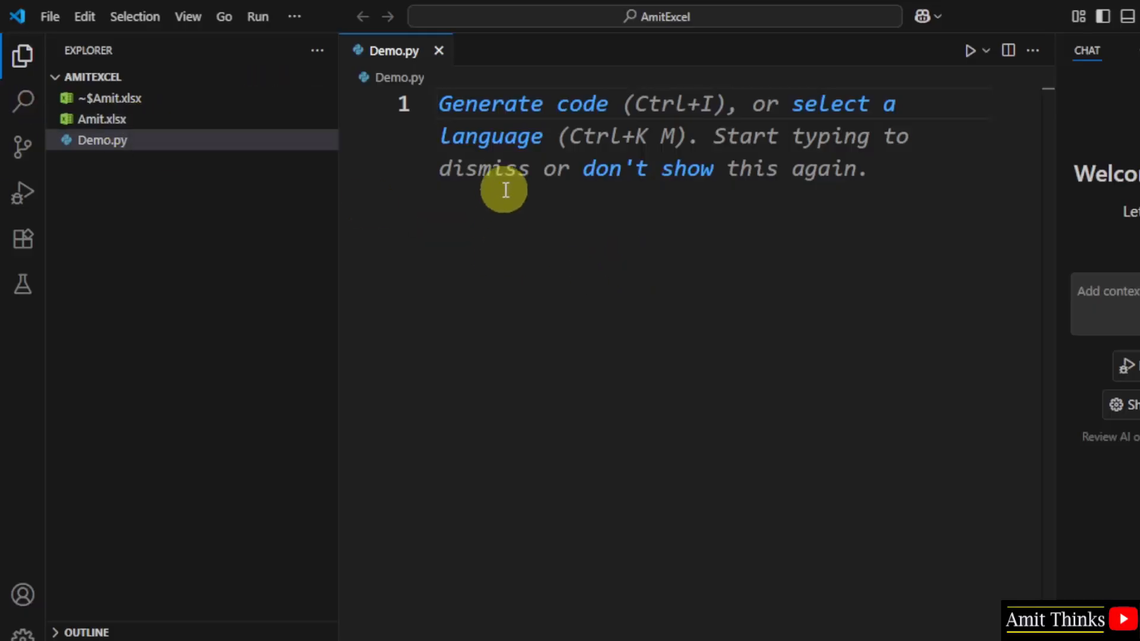
pyautogui.write('import pandas')
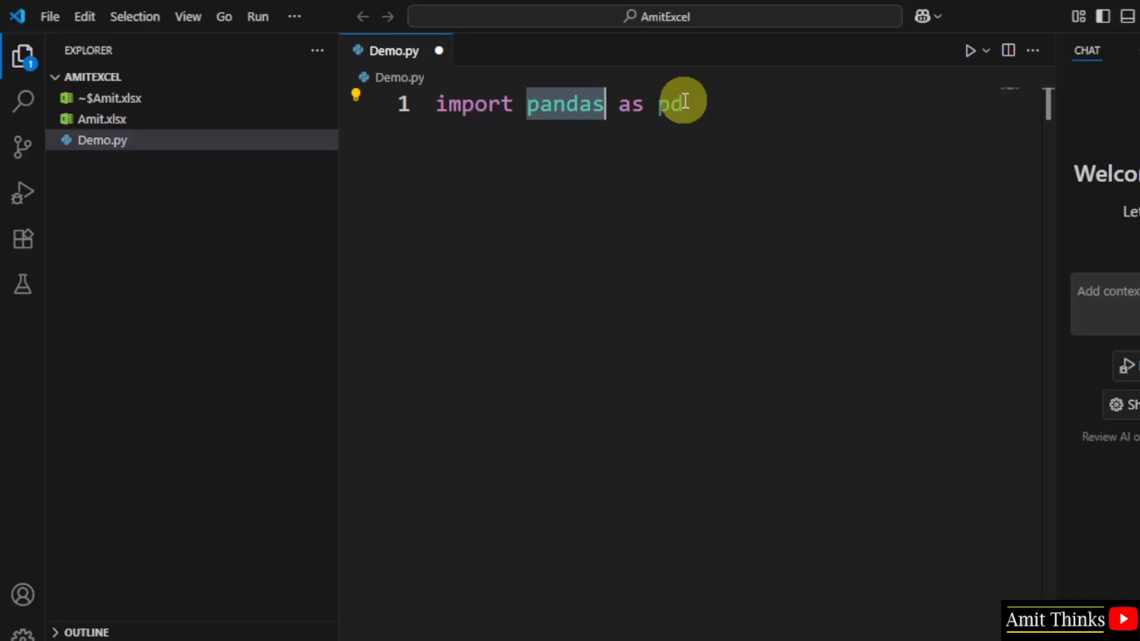
pyautogui.press('enter')
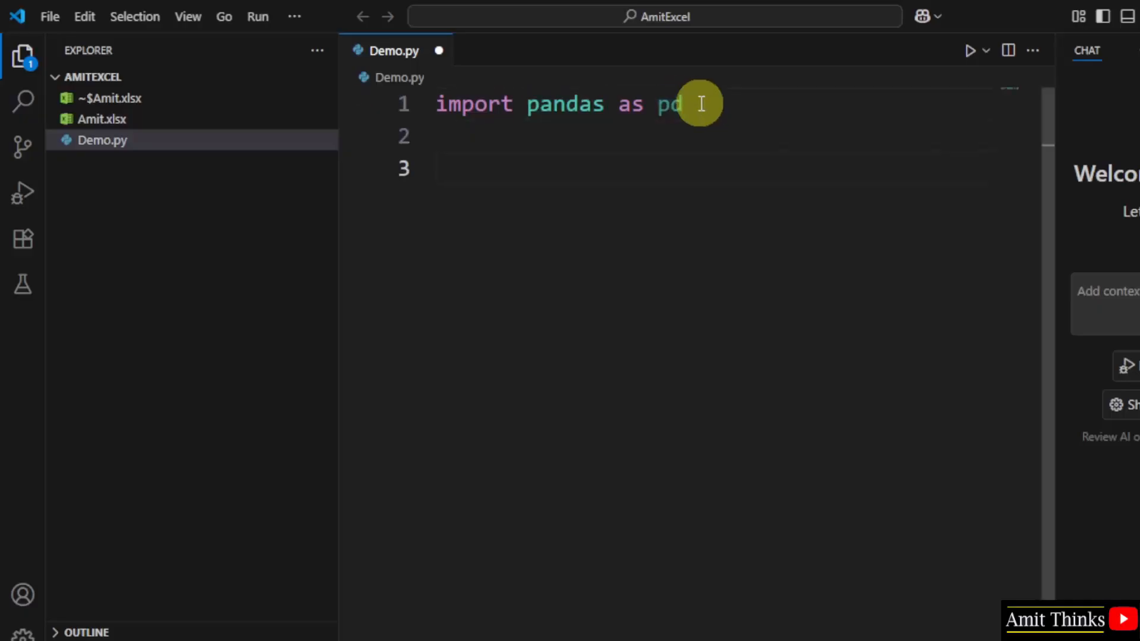
# - Add df = pd.read_excel('Amit.xlsx') to load the workbook
pyautogui.write('df')
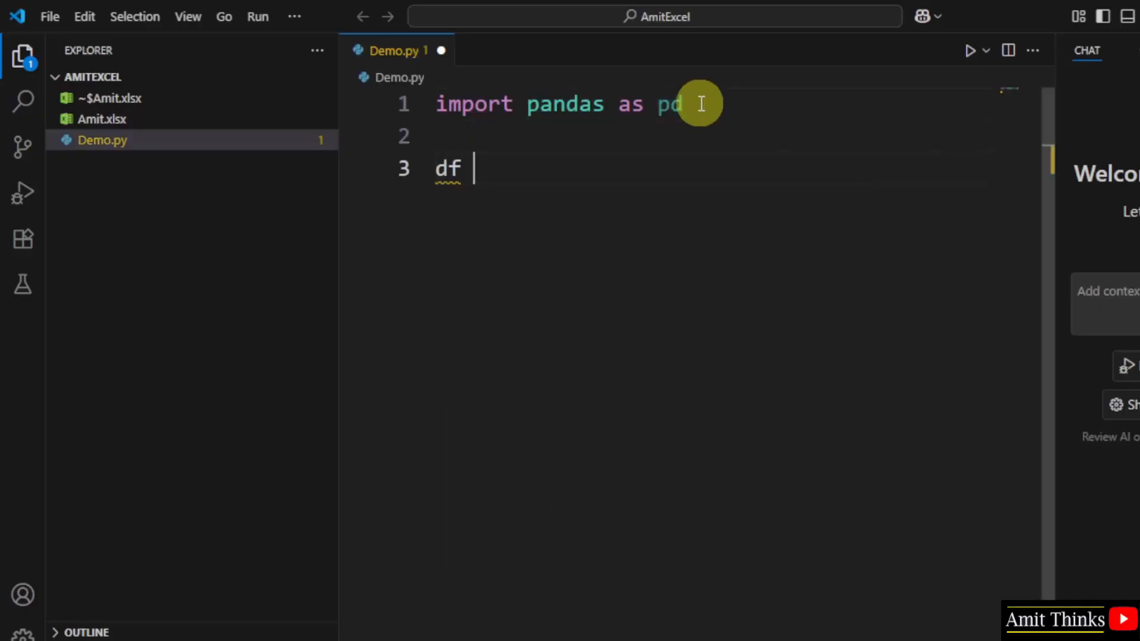
pyautogui.write('=')
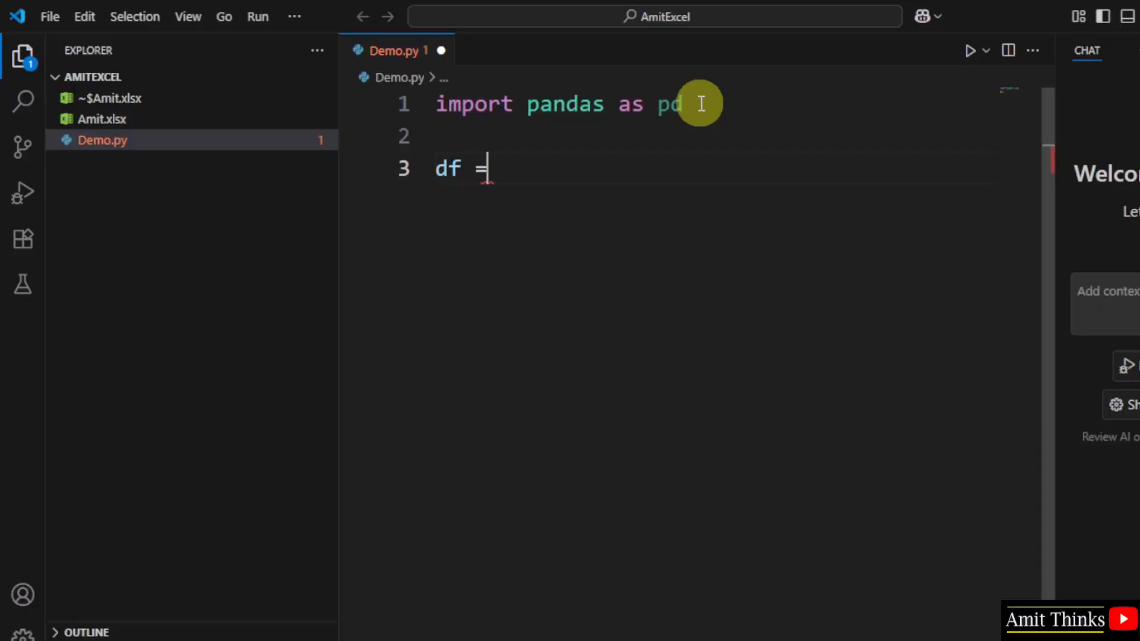
pyautogui.write('pd')
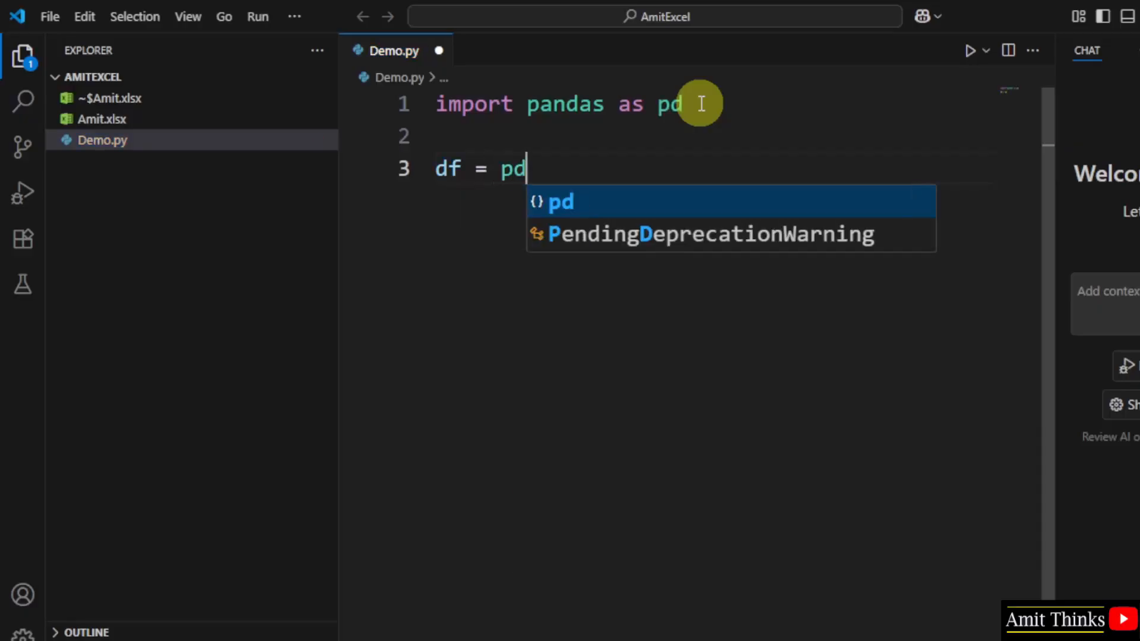
pyautogui.write('.')
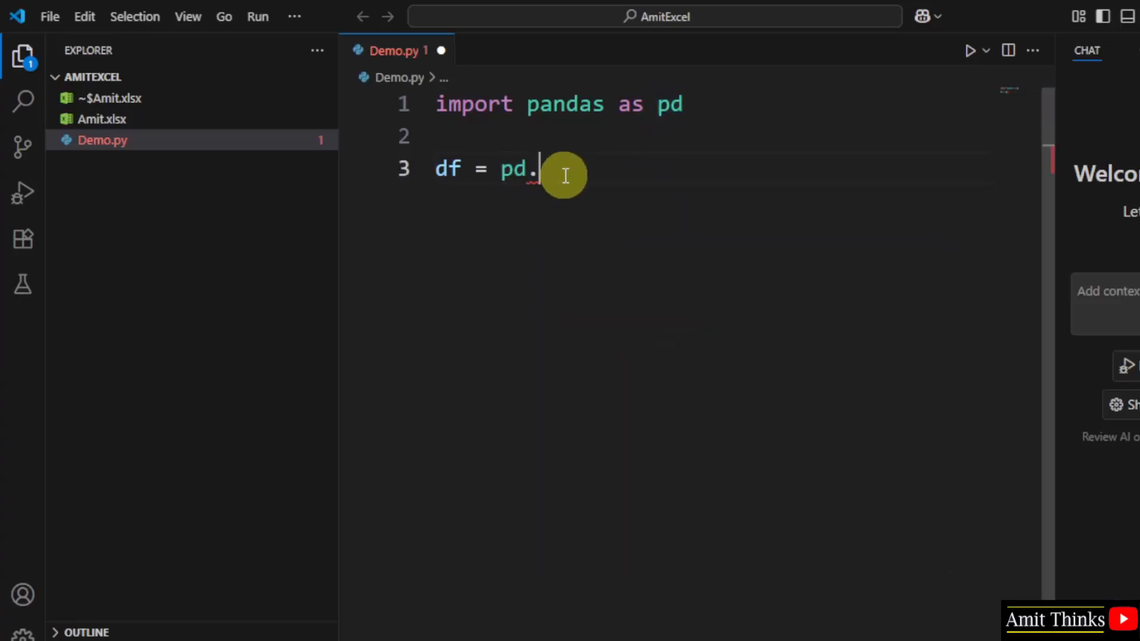
pyautogui.write('read_excel')
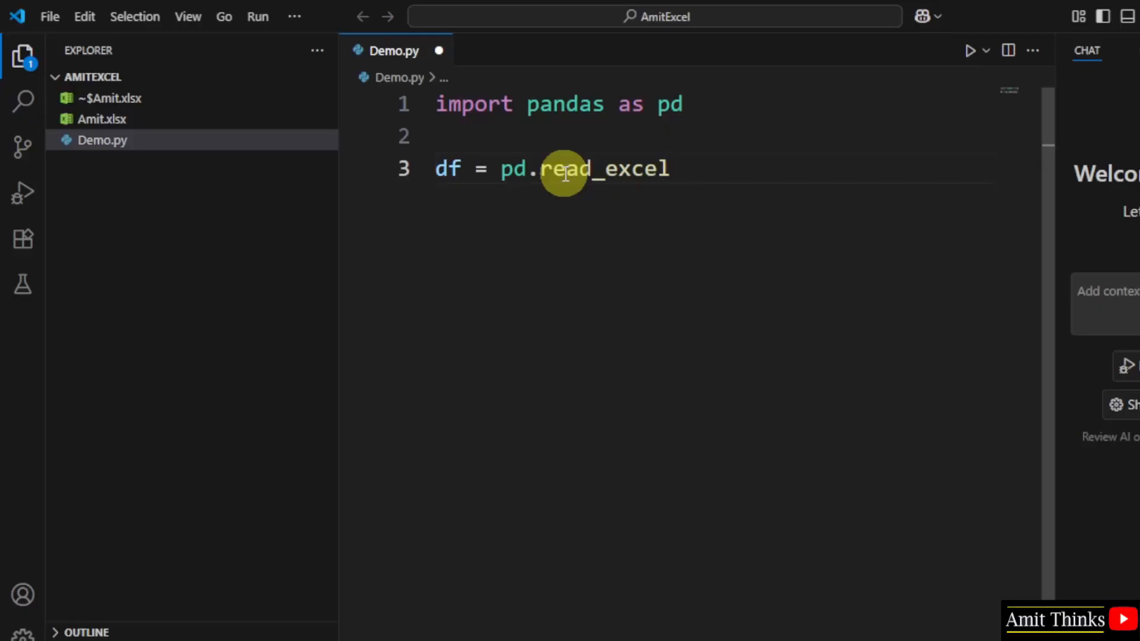
pyautogui.write('()')
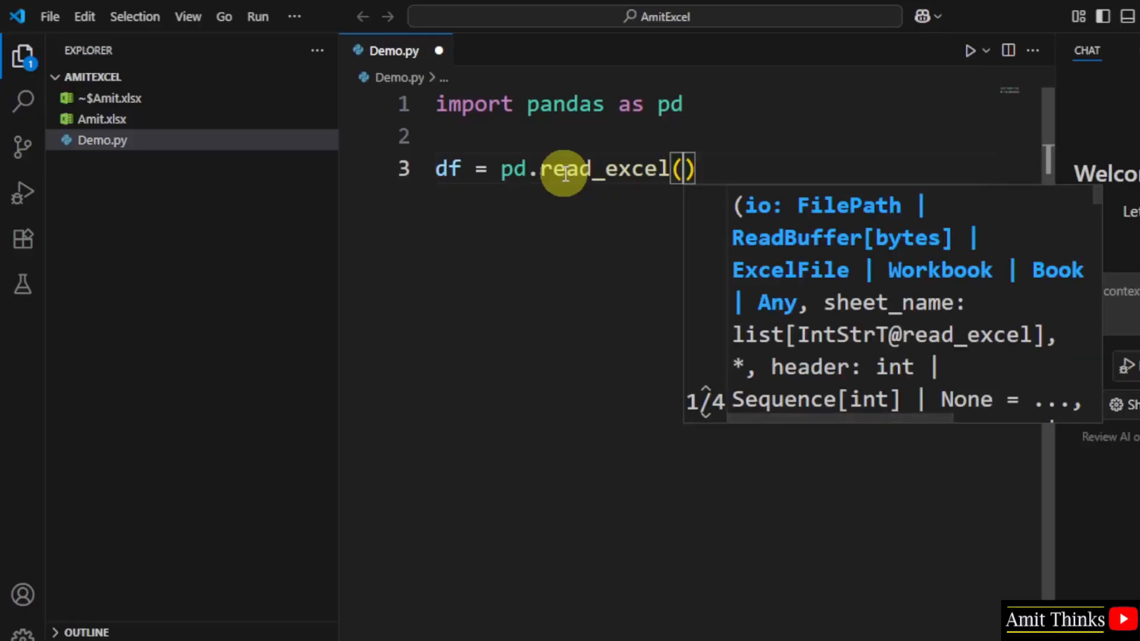
pyautogui.write("''")
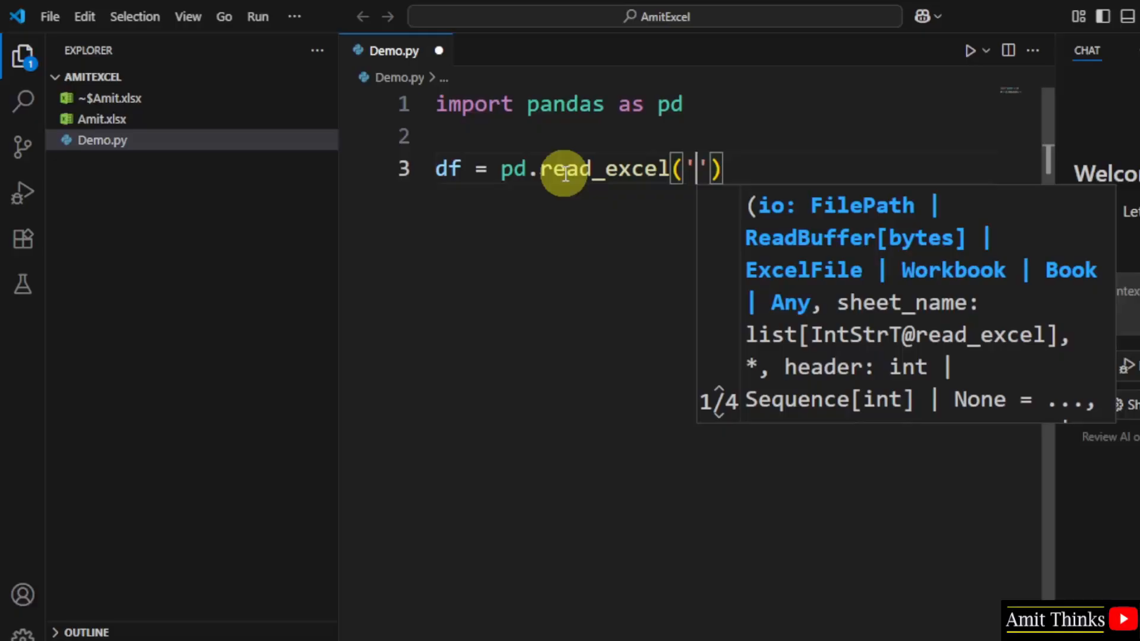
pyautogui.write('A')
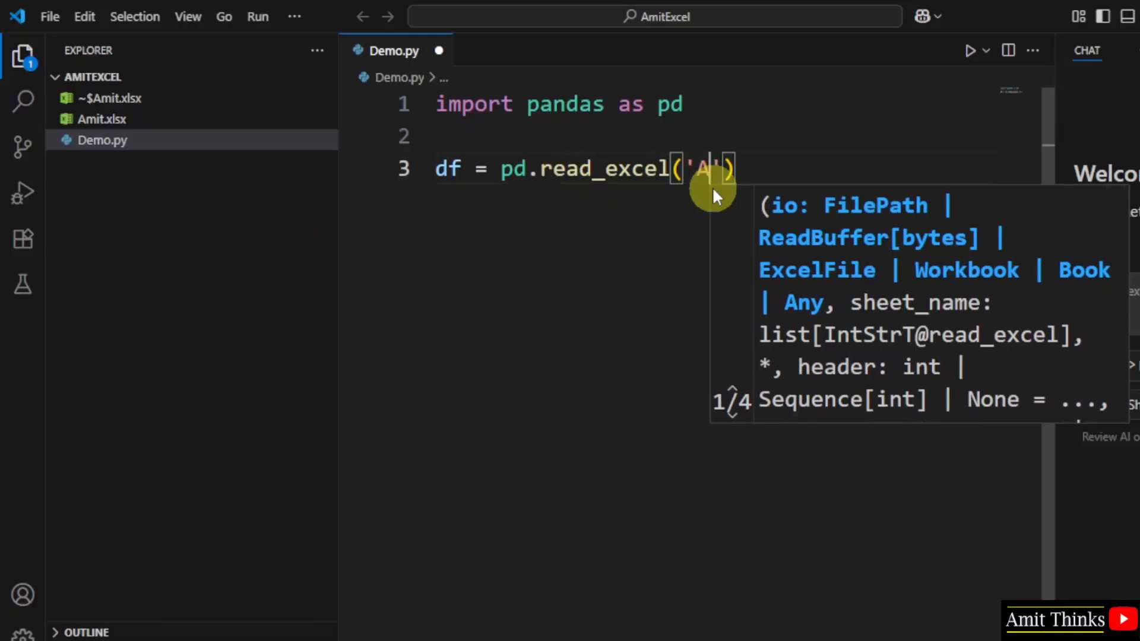
pyautogui.write('mit.')
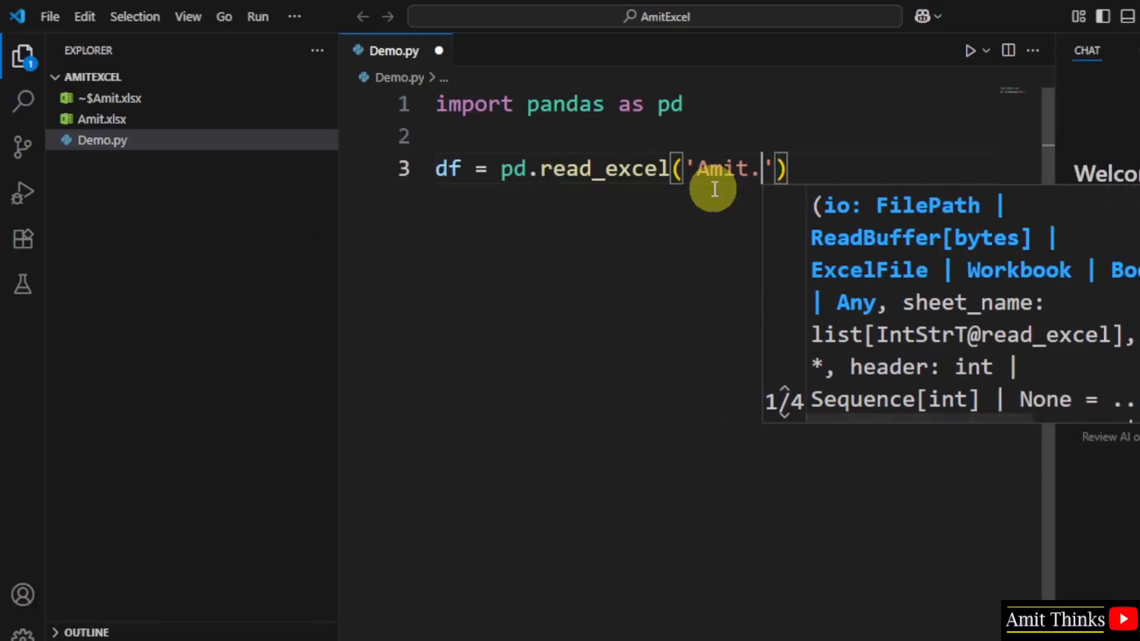
pyautogui.write('xlsx')
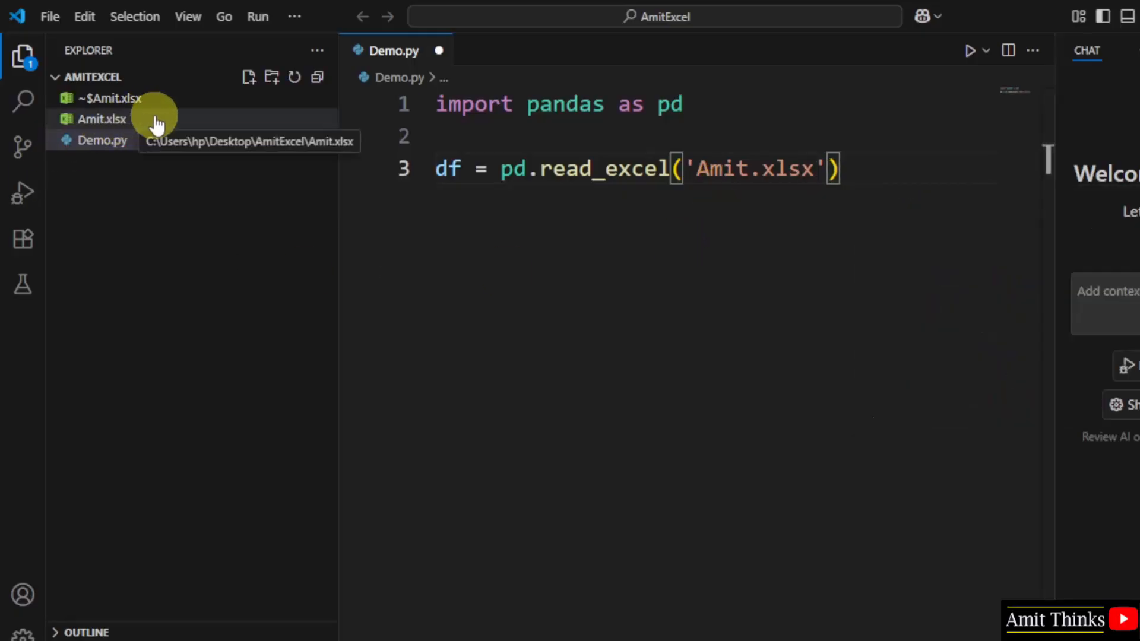
pyautogui.rightClick(101, 118)
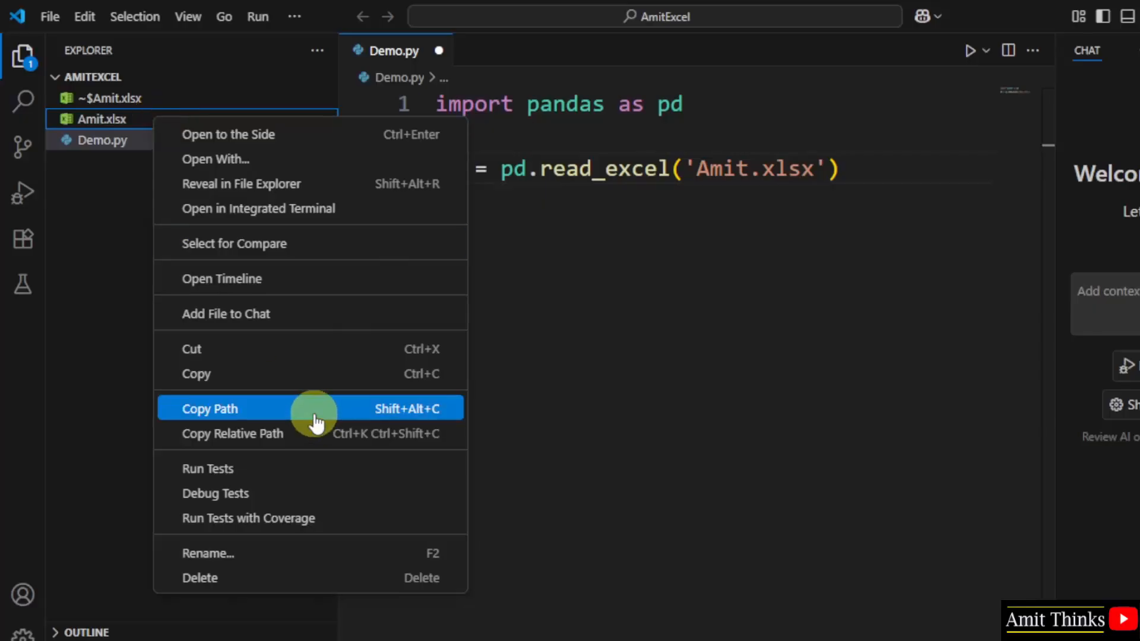
pyautogui.click(209, 407)
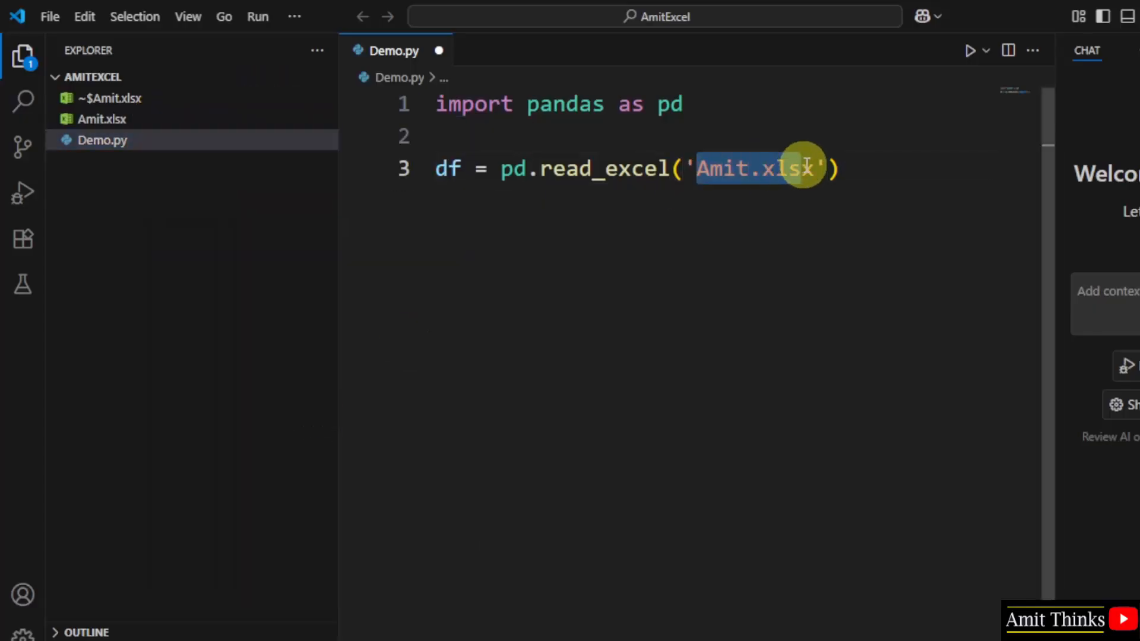
pyautogui.press('Delete')
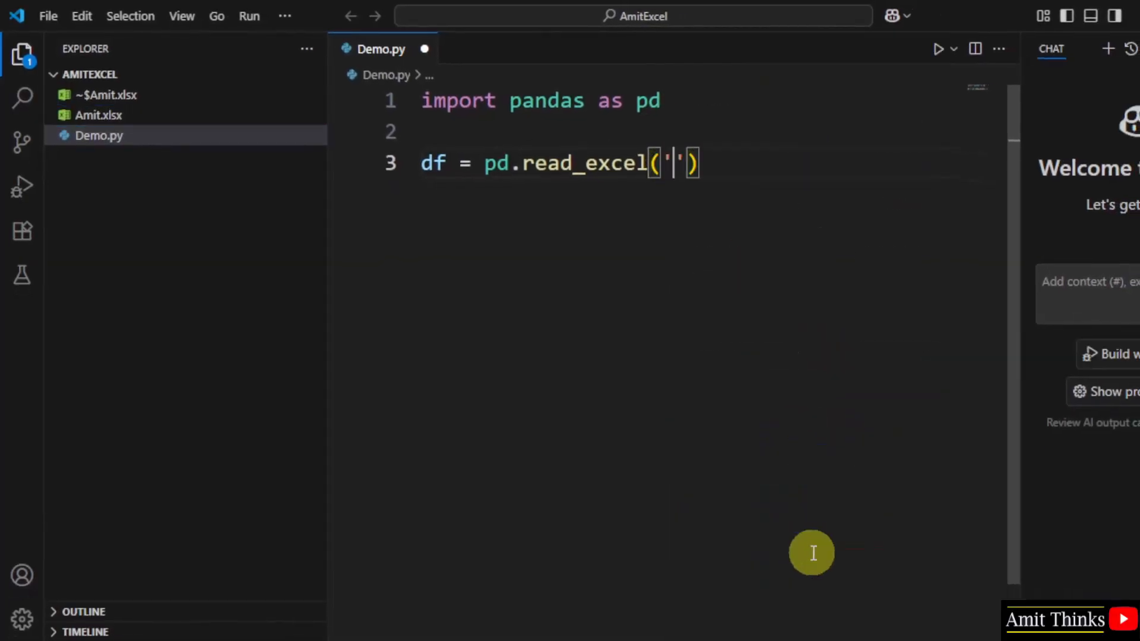
pyautogui.write("C:\\Users\\hp\\Desktop\\AmitExcel\\Amit.xlsx'")
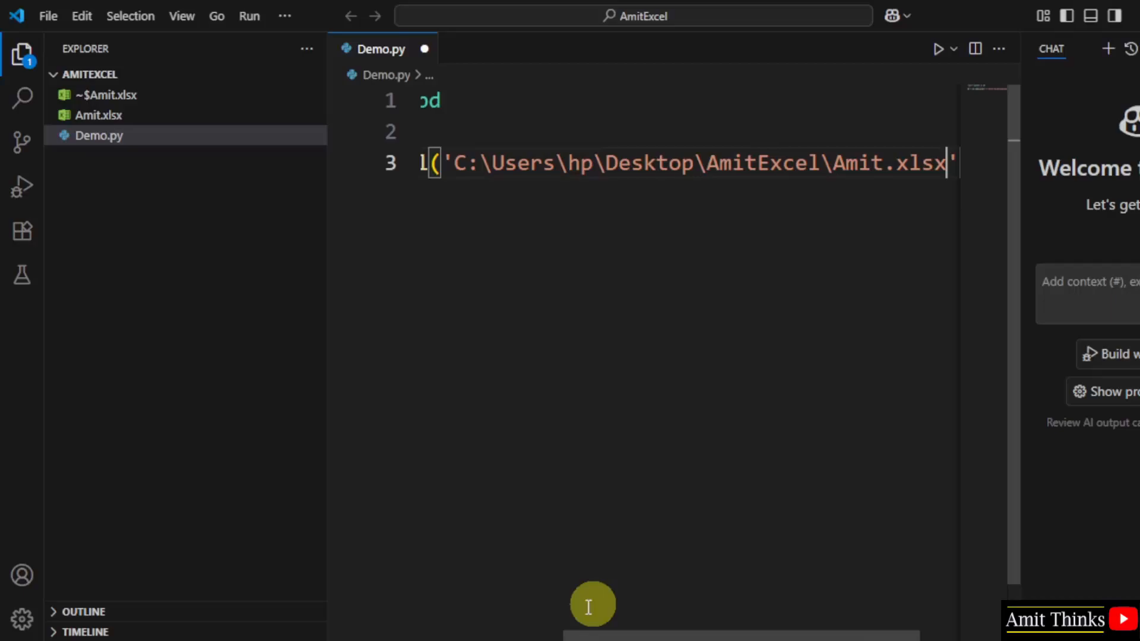
pyautogui.moveTo(905, 164)
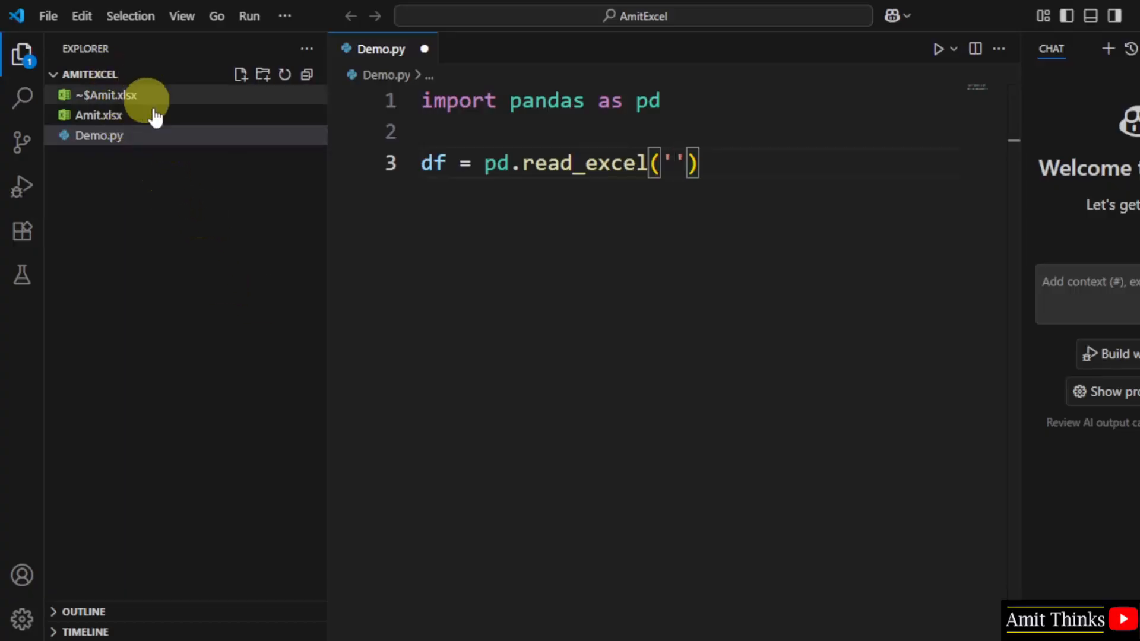
pyautogui.rightClick(98, 115)
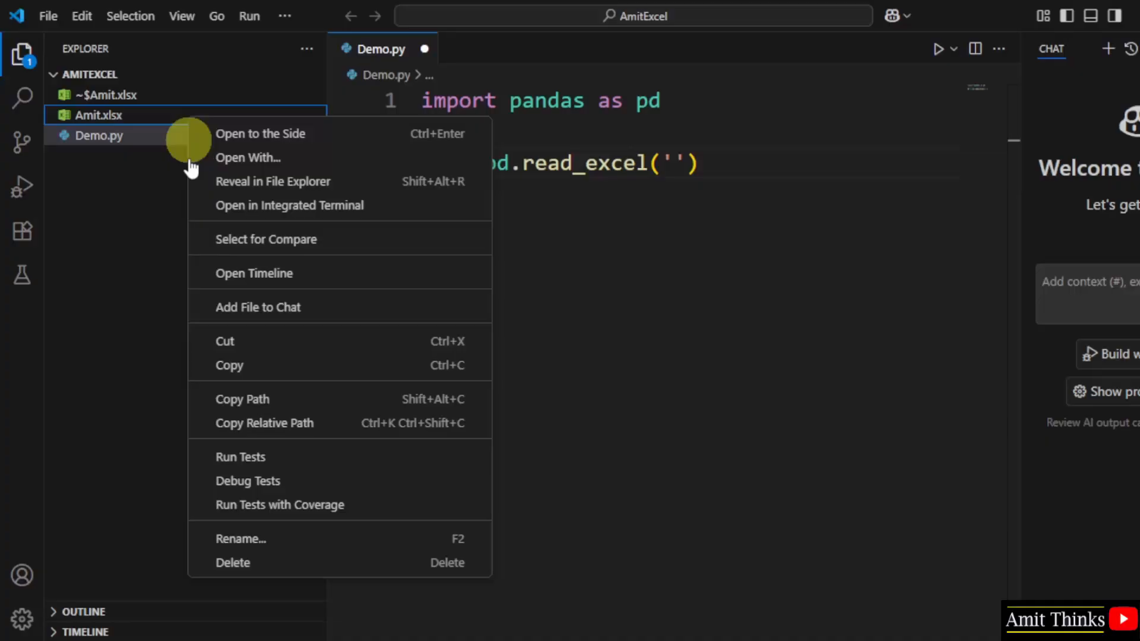
pyautogui.click(674, 162)
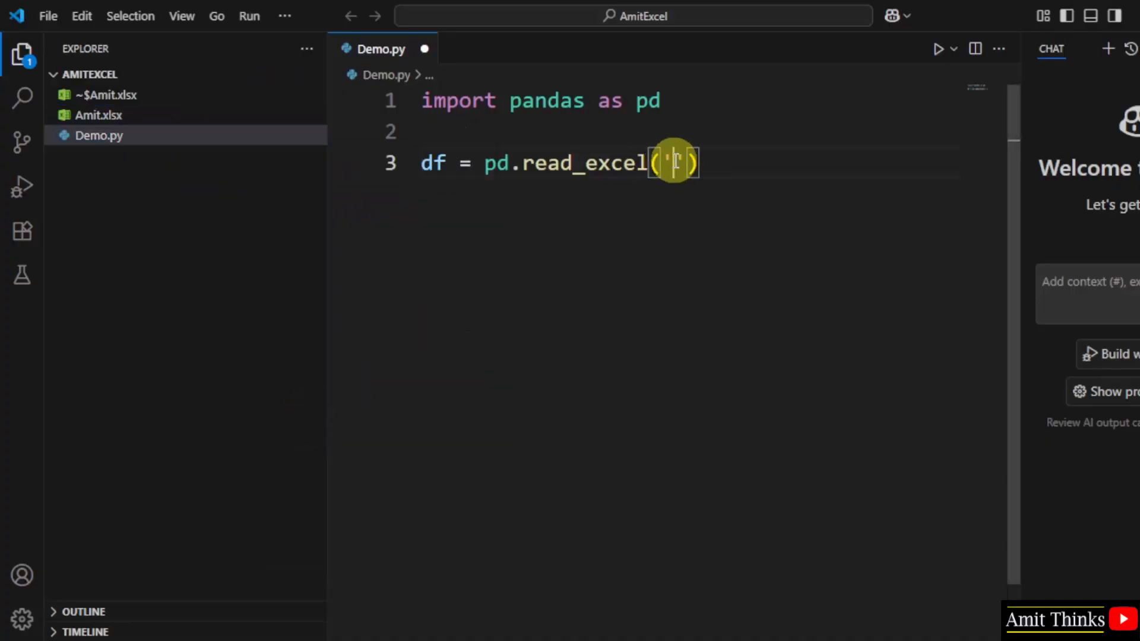
pyautogui.write('Amit.xlsx')
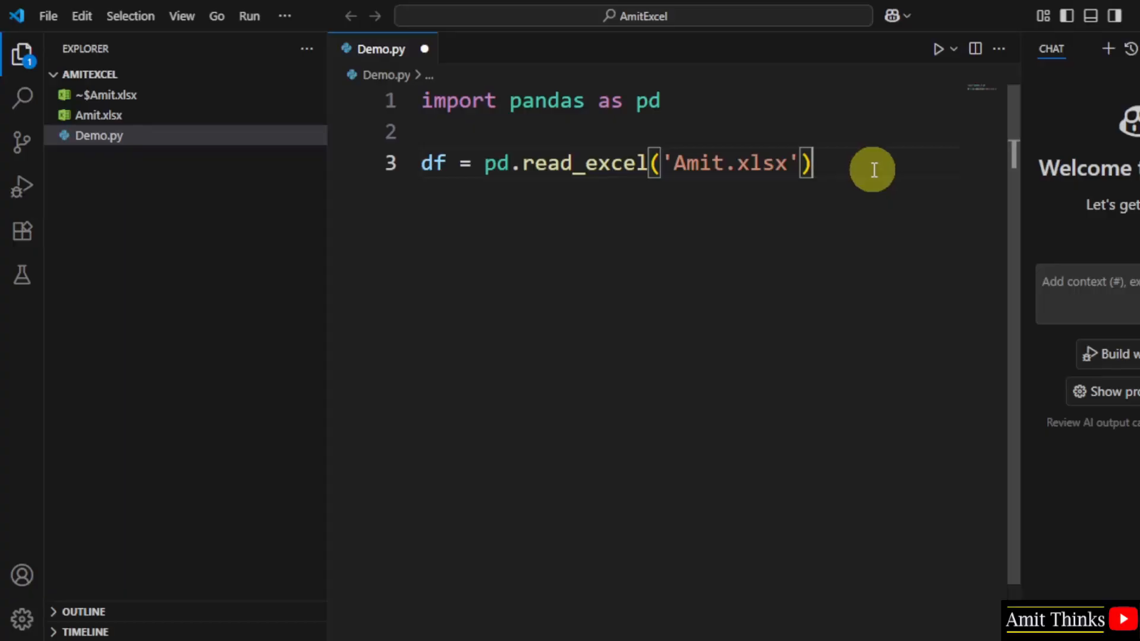
pyautogui.moveTo(397, 154)
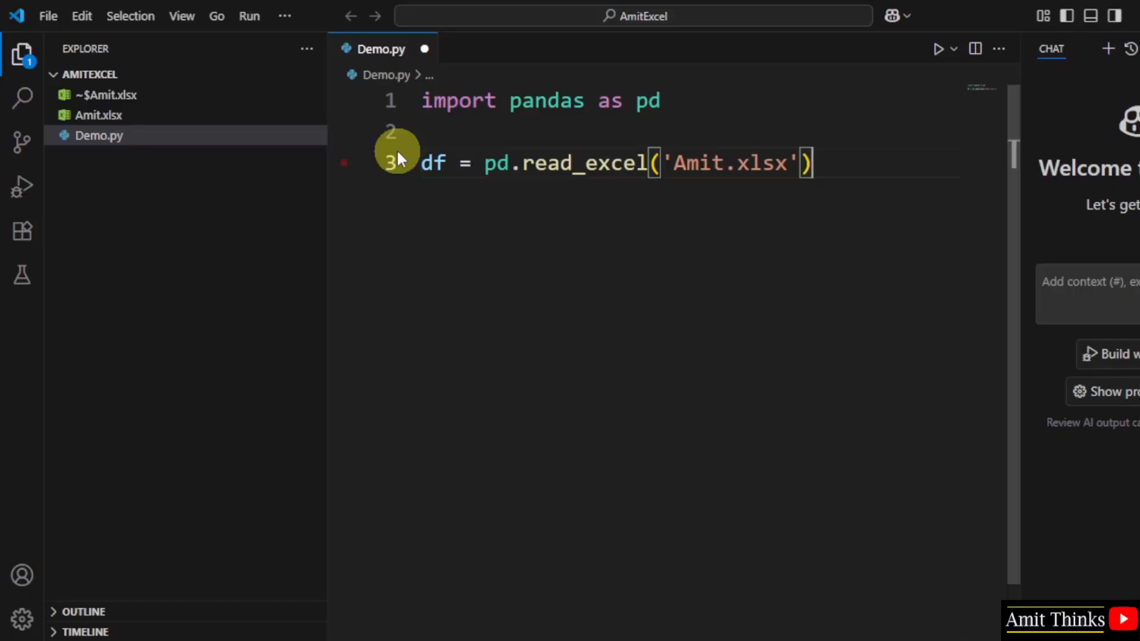
pyautogui.moveTo(843, 218)
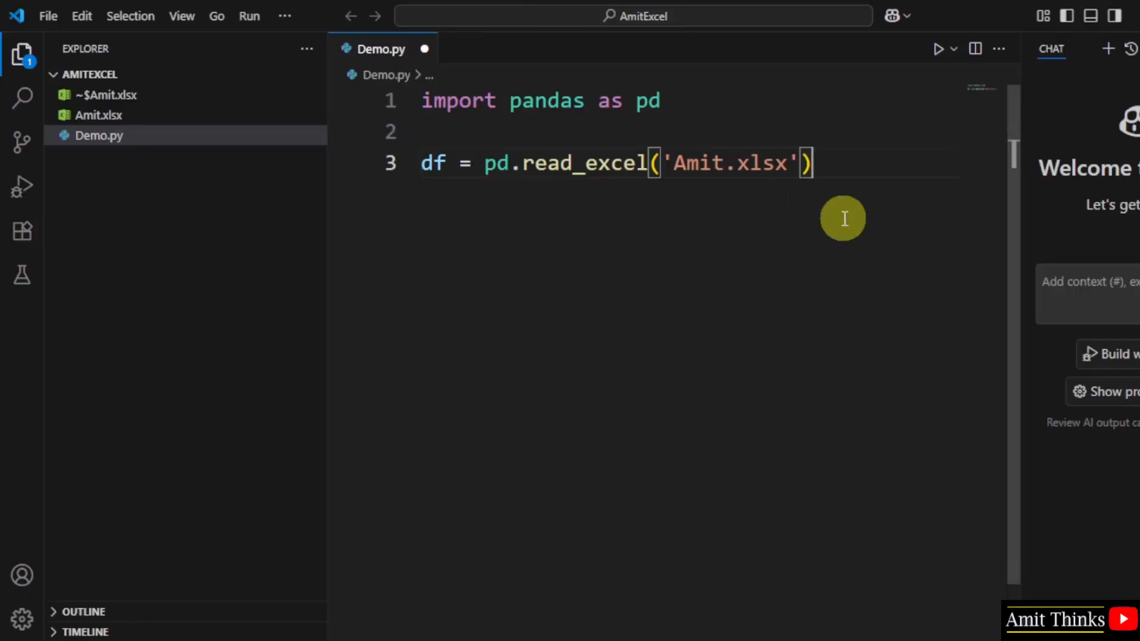
# - Add print(df.head()) to Demo.py and save the file
pyautogui.write('print(')
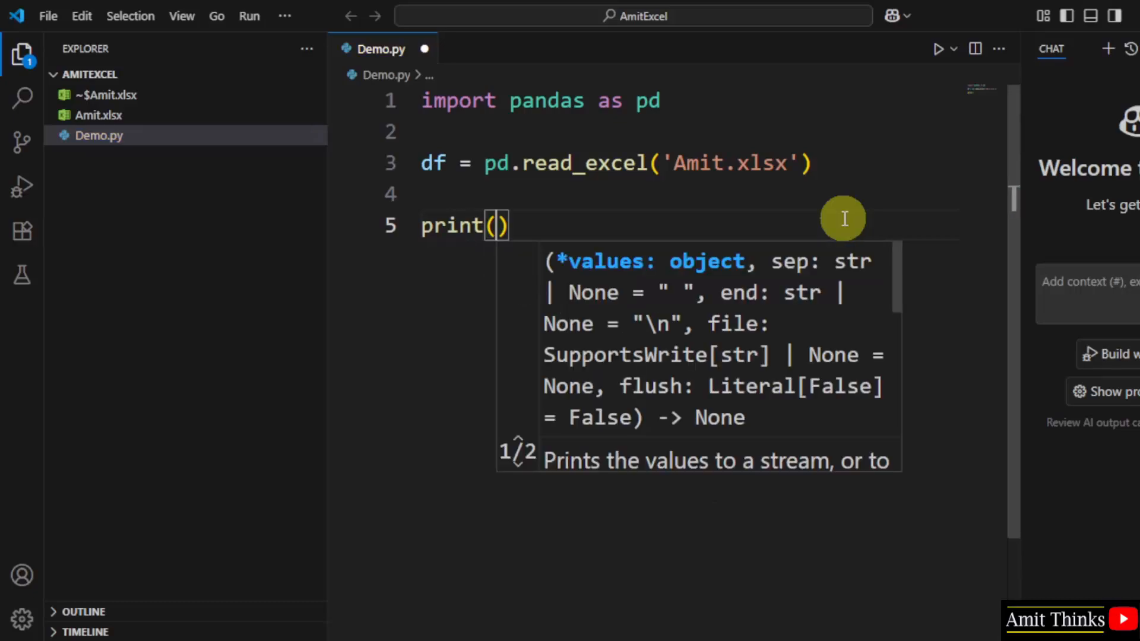
pyautogui.write('df.he')
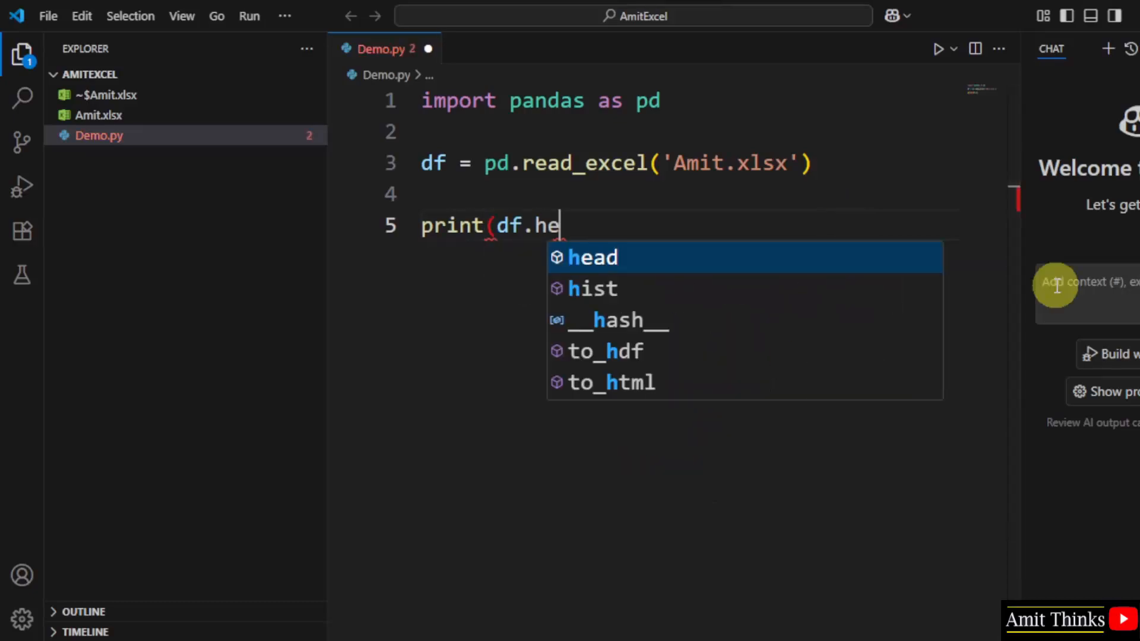
pyautogui.press('Tab')
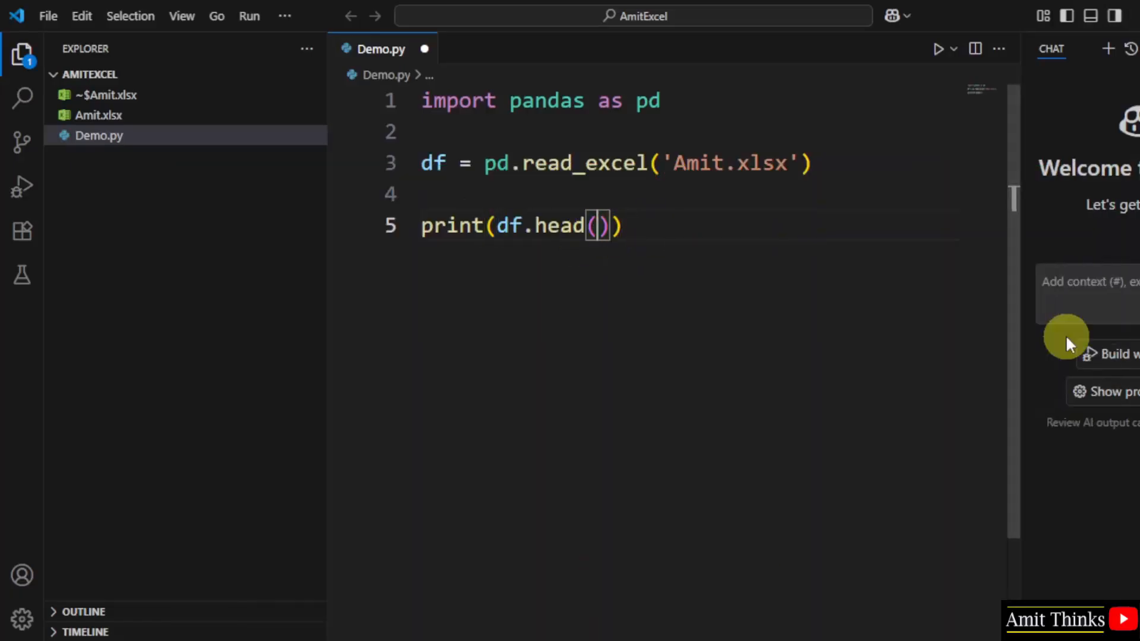
pyautogui.write('10')
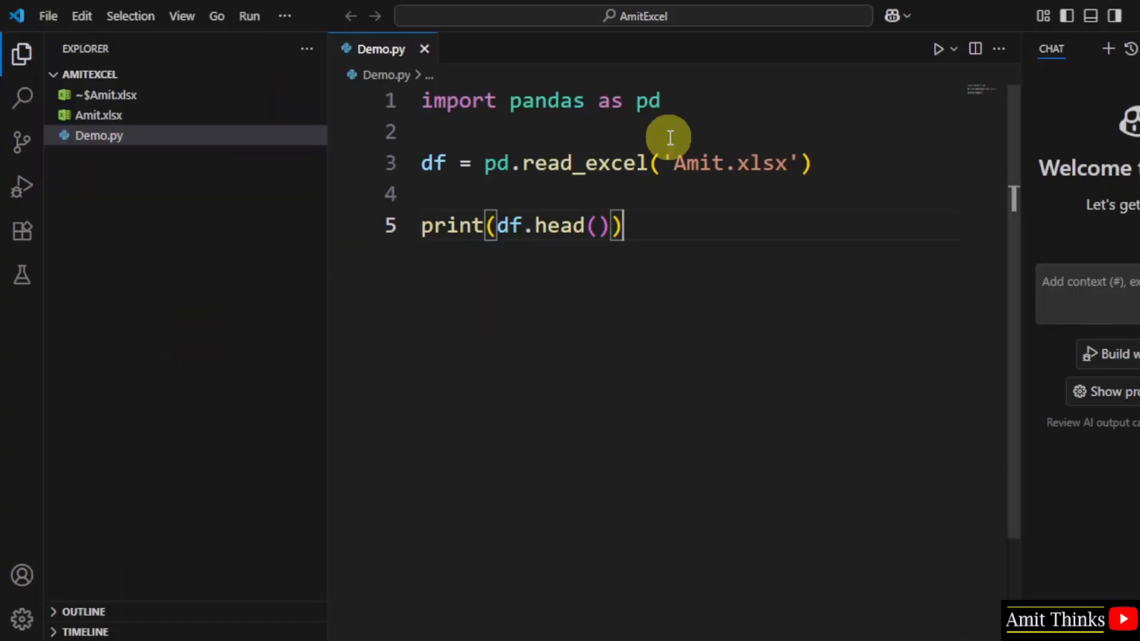
# - Run Demo.py in the terminal to print the first five student rows from Amit.xlsx
pyautogui.rightClick(410, 99)
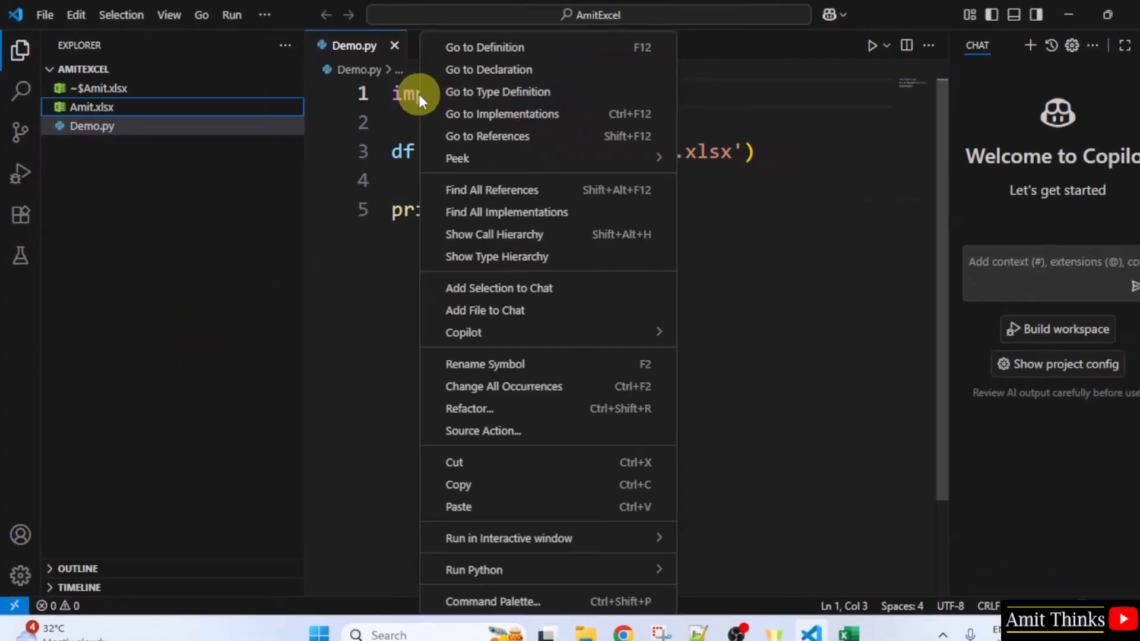
pyautogui.moveTo(472, 556)
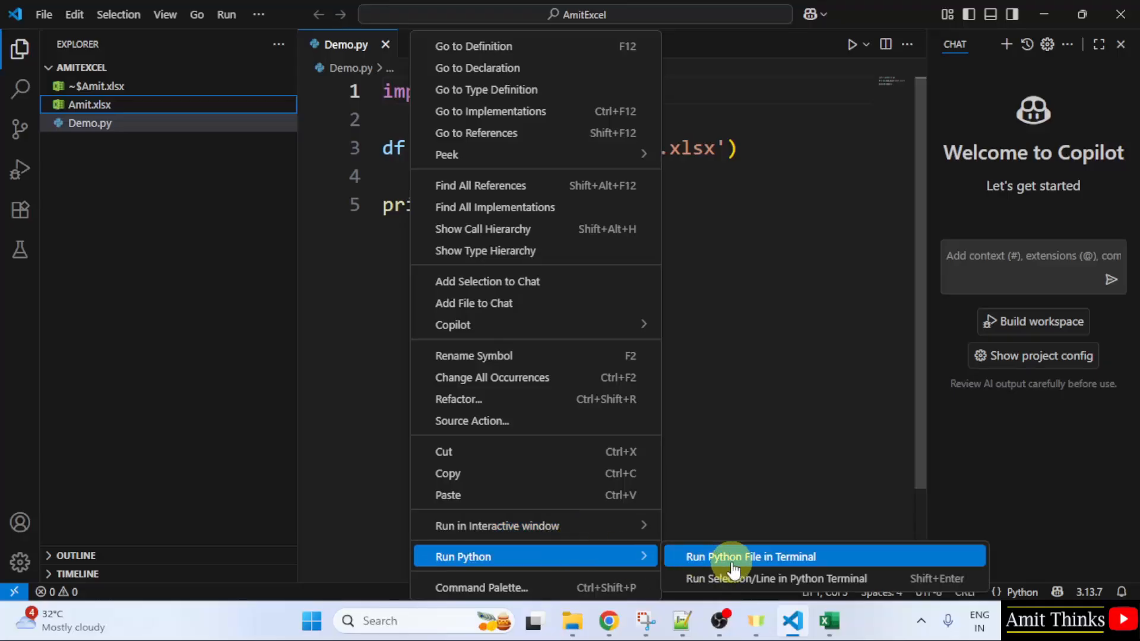
pyautogui.click(750, 557)
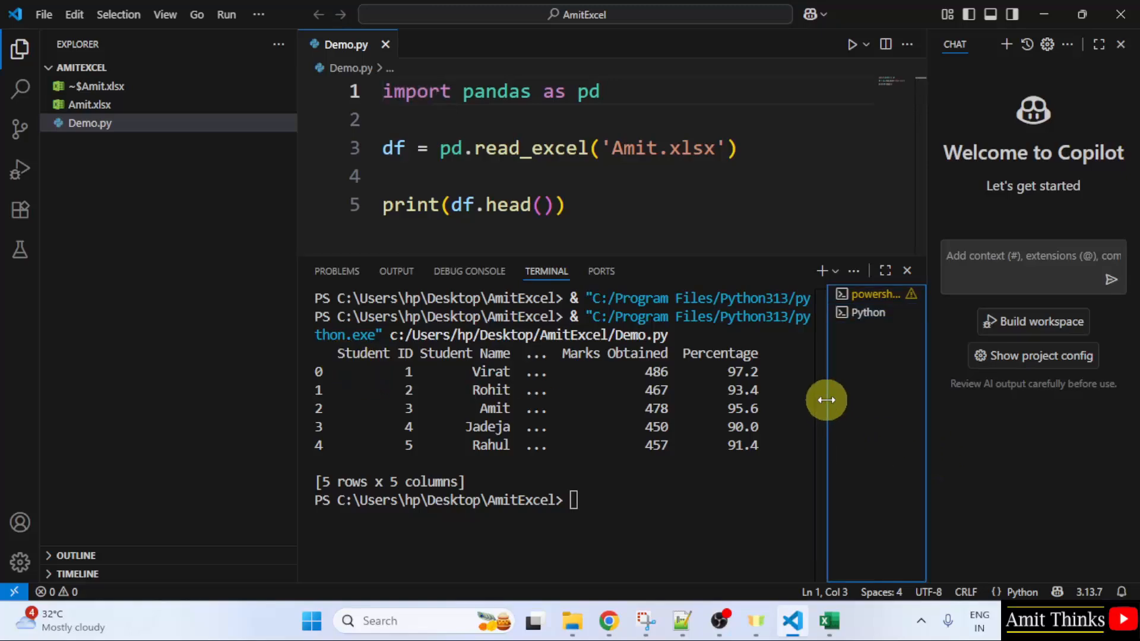
pyautogui.click(1120, 44)
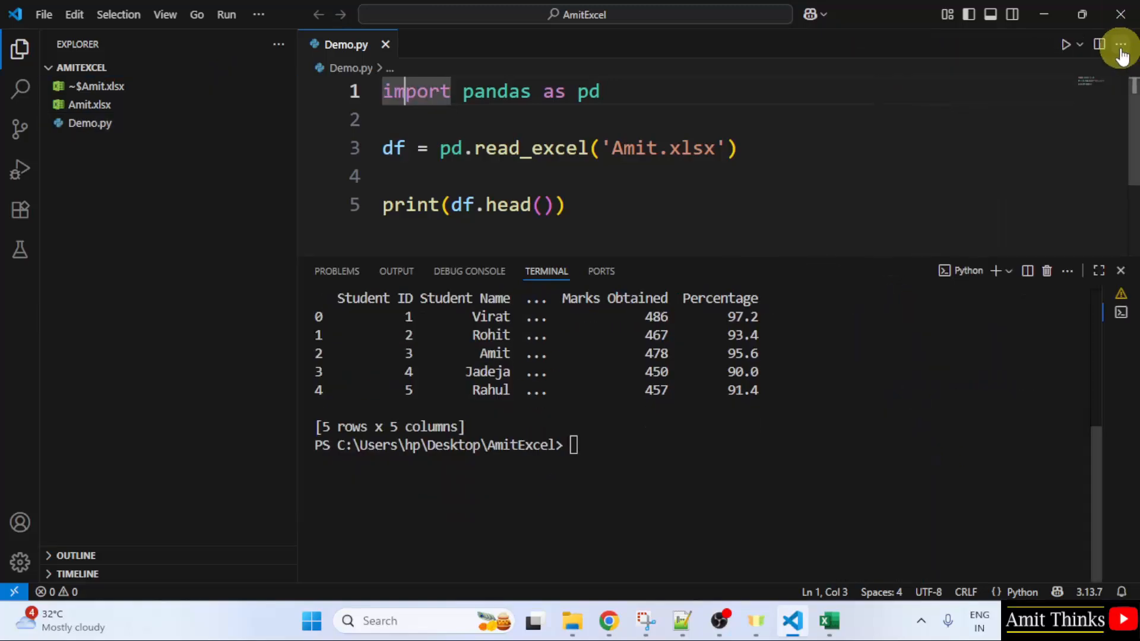
pyautogui.click(1064, 43)
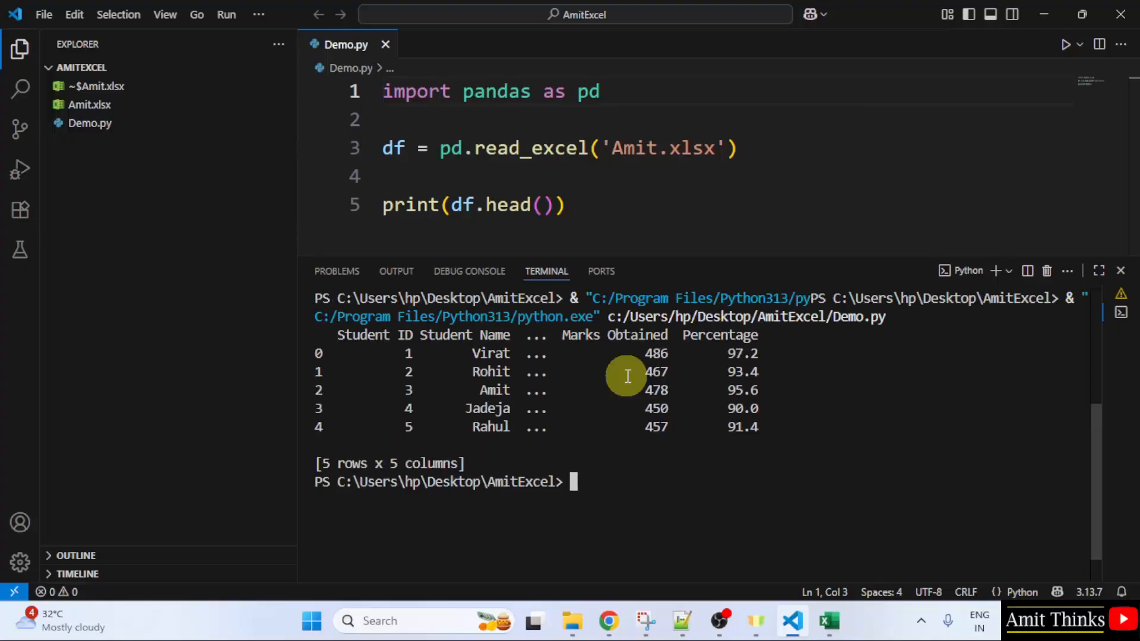